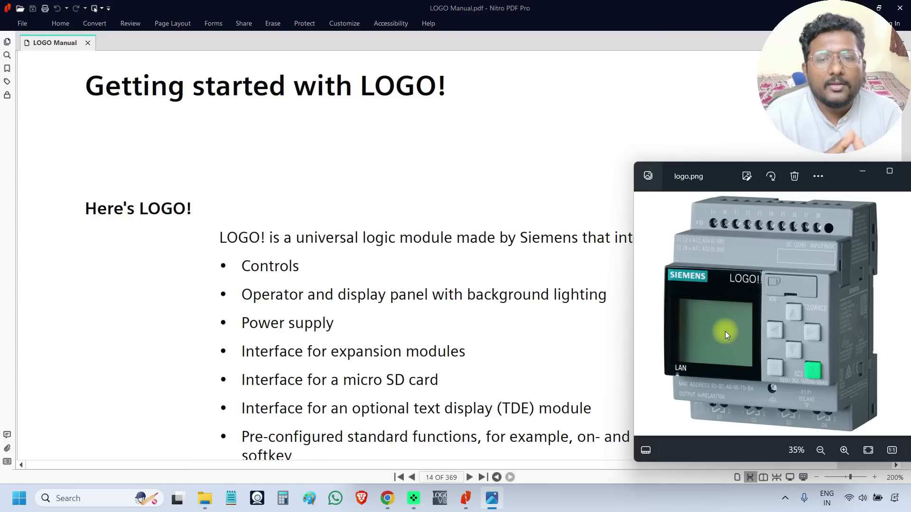
{"action": "mouse_move", "coordinate": [644, 343]}
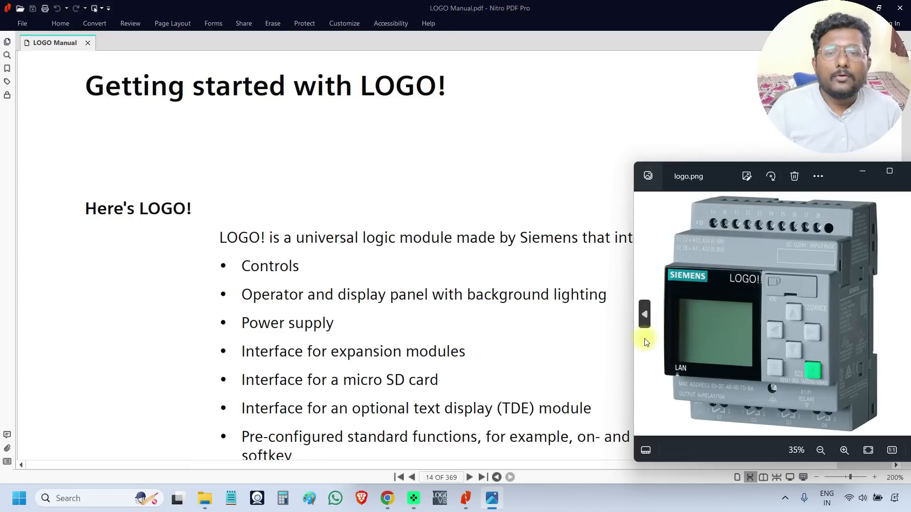
Step: Scroll to the Here's LOGO! component list and pick out the Power supply entry
{"action": "scroll", "scroll_direction": "down", "scroll_amount": 3}
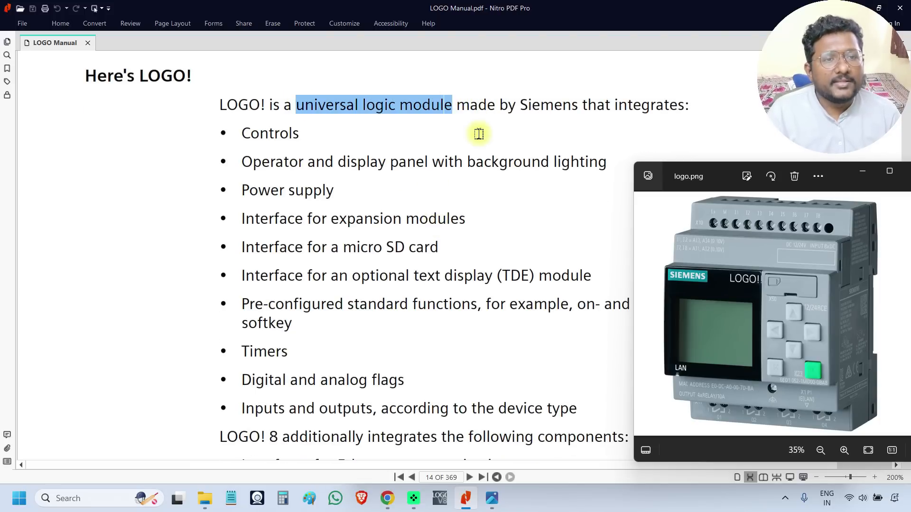
{"action": "mouse_move", "coordinate": [170, 110]}
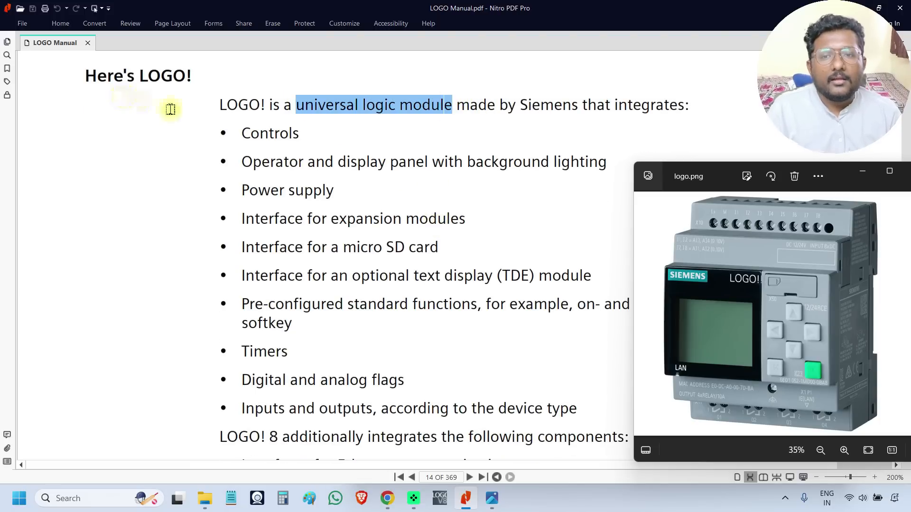
{"action": "mouse_move", "coordinate": [335, 211]}
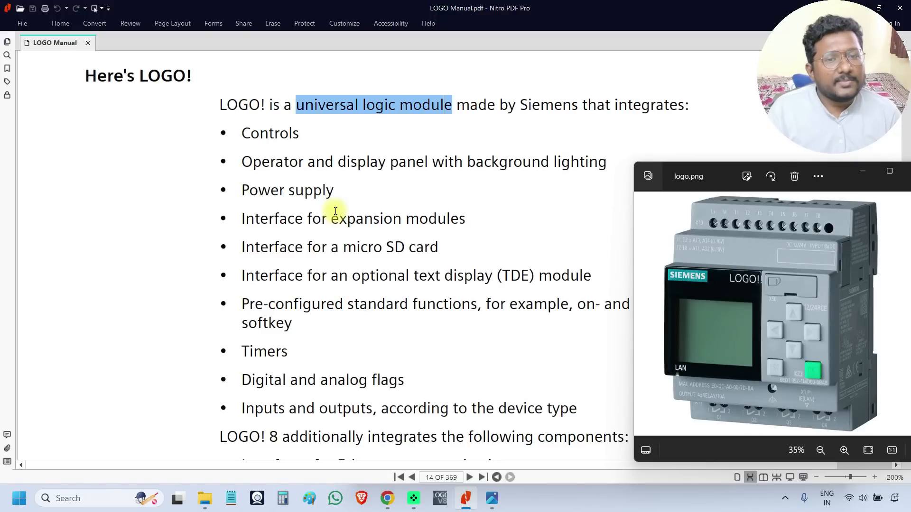
{"action": "mouse_move", "coordinate": [335, 190]}
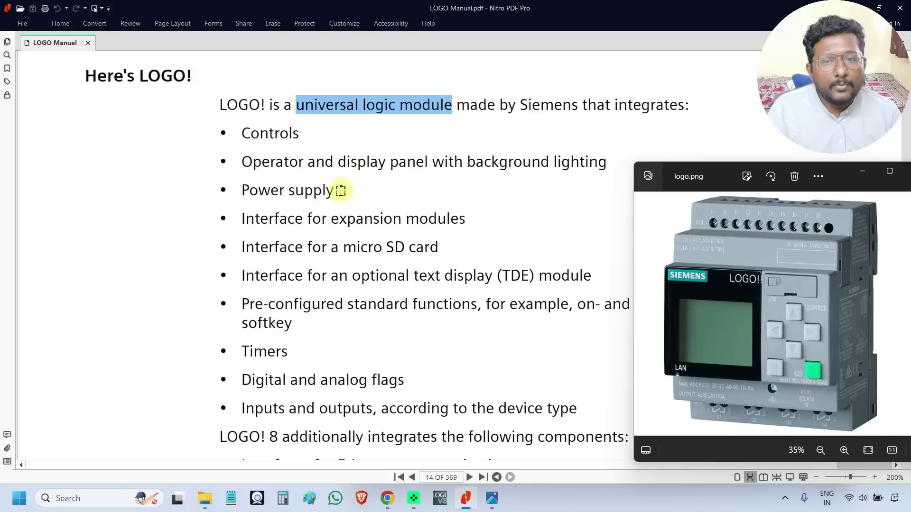
{"action": "double_click", "coordinate": [288, 190]}
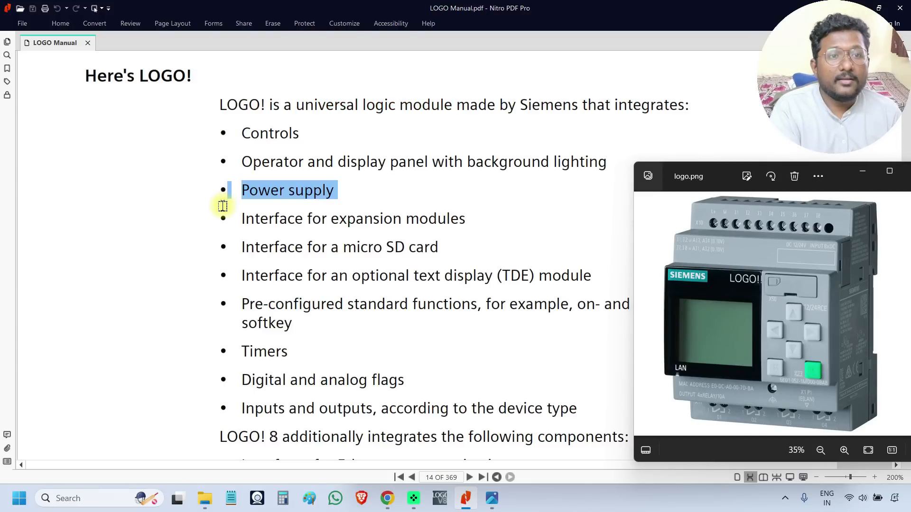
{"action": "mouse_move", "coordinate": [397, 226]}
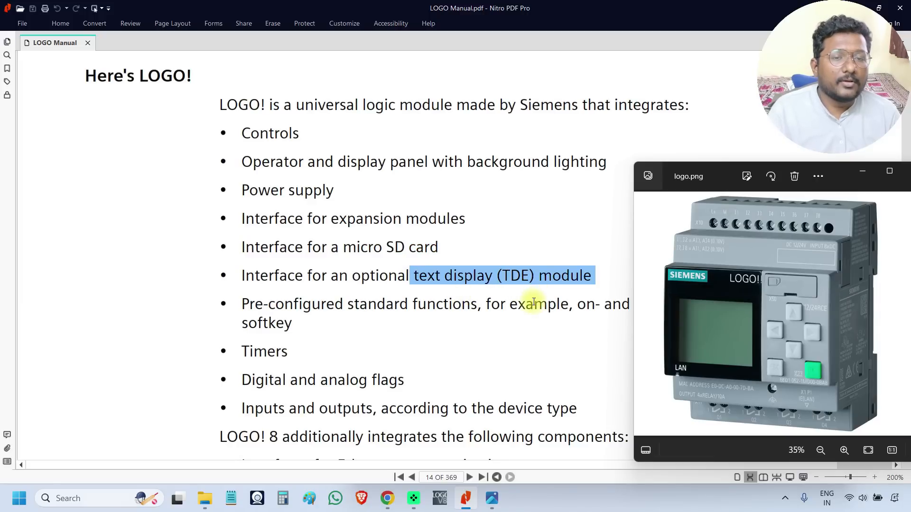
{"action": "mouse_move", "coordinate": [473, 276]}
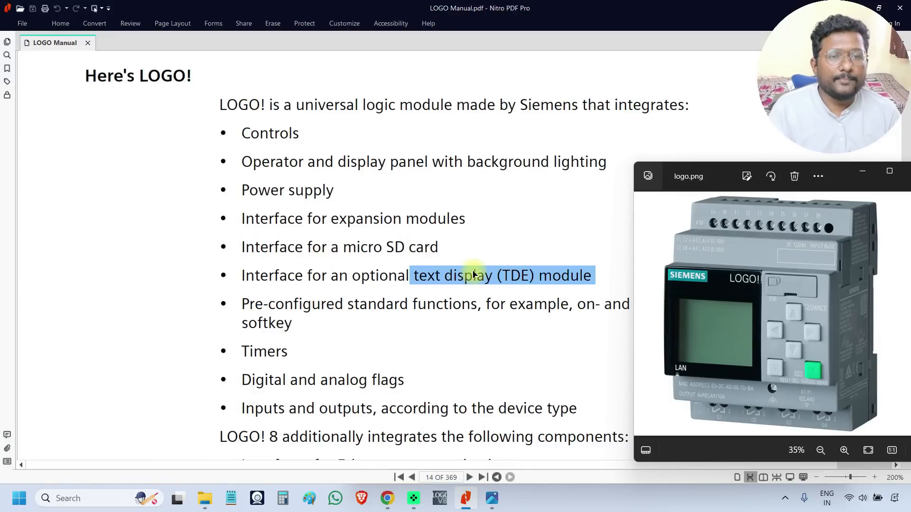
Step: Scroll down to the LOGO! 8 Ethernet component bullets and the What LOGO! can do heading
{"action": "scroll", "scroll_direction": "down", "scroll_amount": 3}
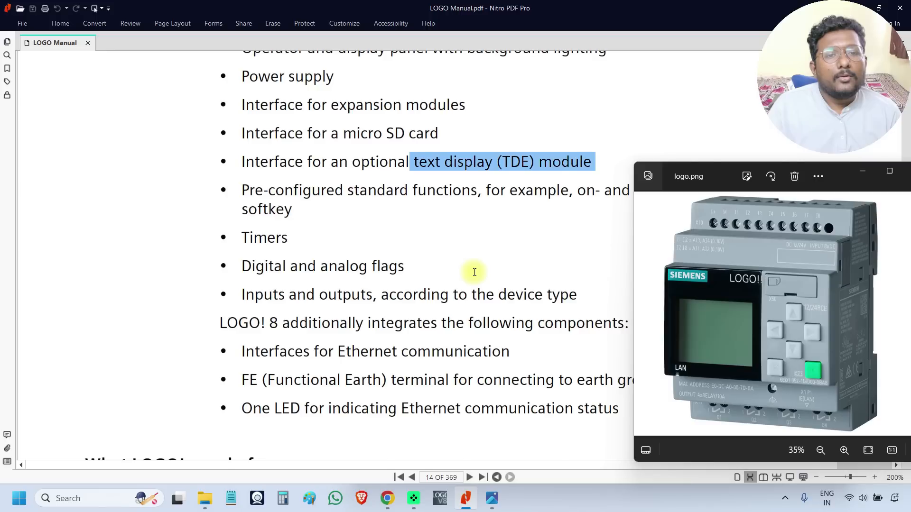
{"action": "scroll", "scroll_direction": "down", "scroll_amount": 3}
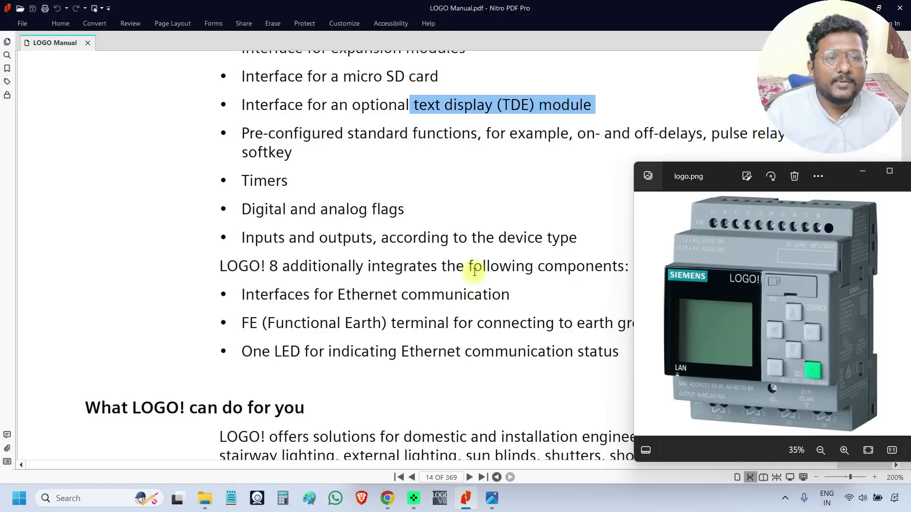
{"action": "mouse_move", "coordinate": [289, 265]}
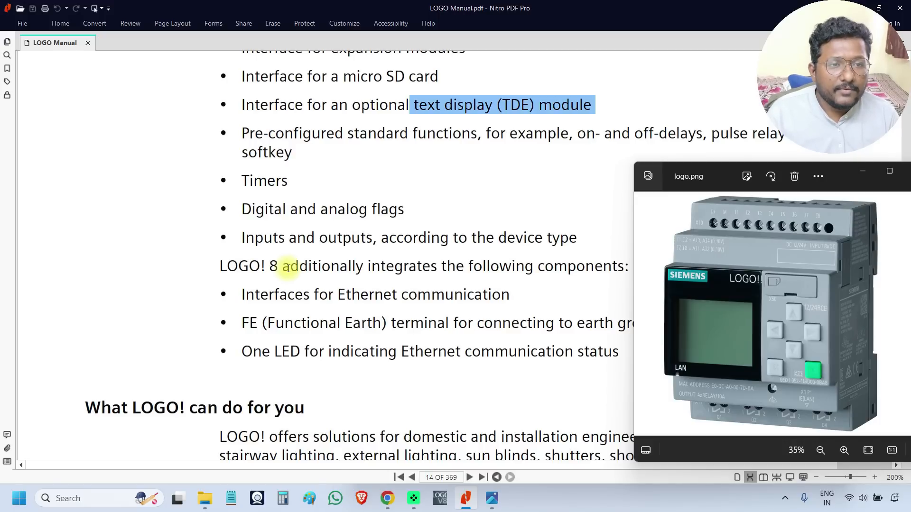
Step: Scroll to page 15's Which devices are available? section with the two voltage classes
{"action": "scroll", "scroll_direction": "down", "scroll_amount": 3}
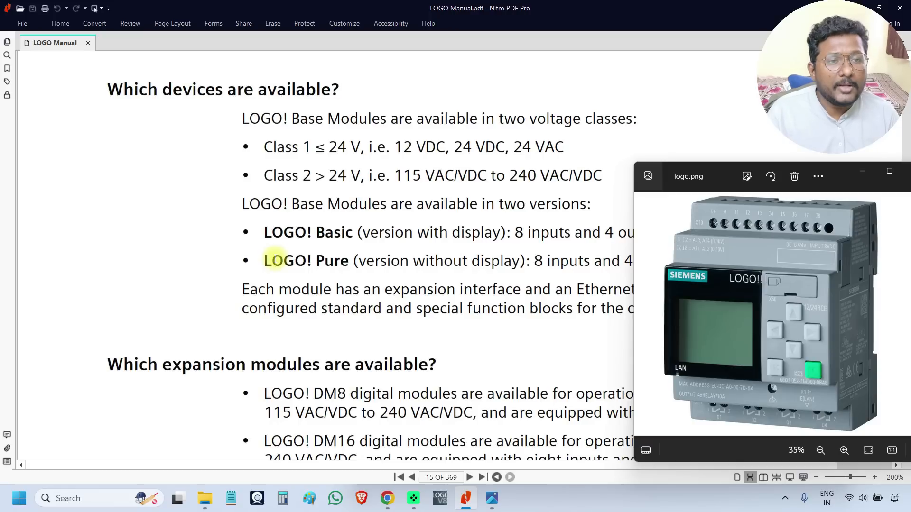
{"action": "mouse_move", "coordinate": [265, 258]}
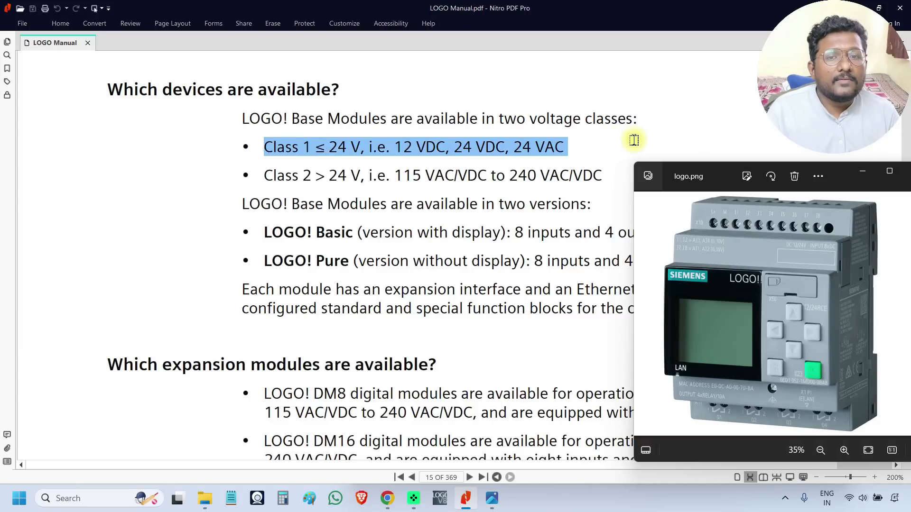
{"action": "mouse_move", "coordinate": [453, 147]}
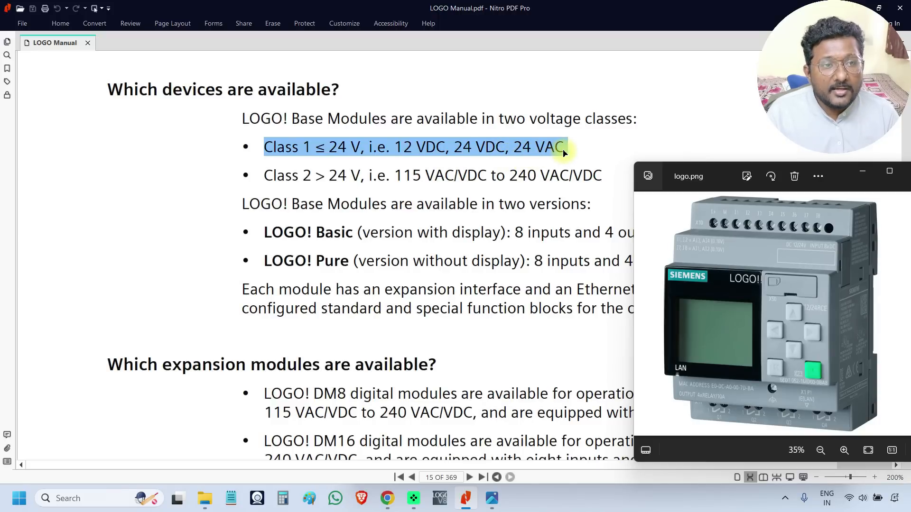
{"action": "mouse_move", "coordinate": [703, 214]}
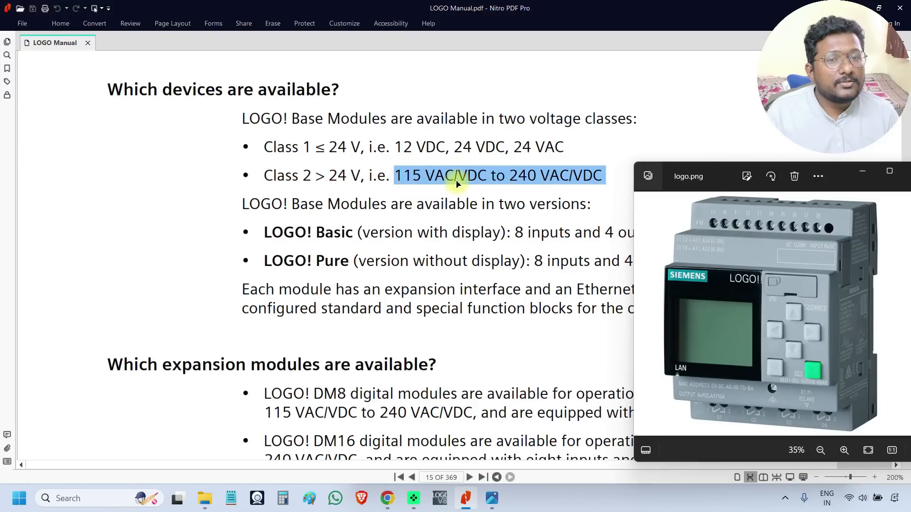
{"action": "mouse_move", "coordinate": [546, 176]}
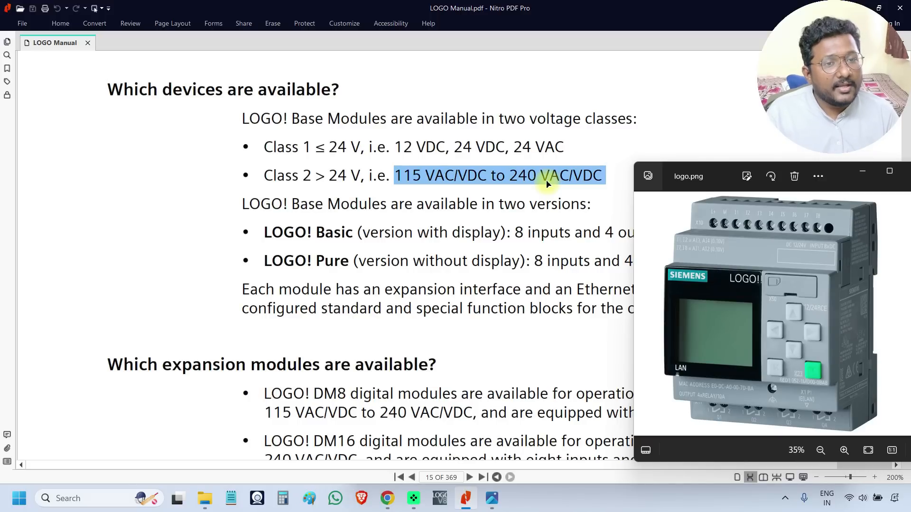
{"action": "mouse_move", "coordinate": [700, 241]}
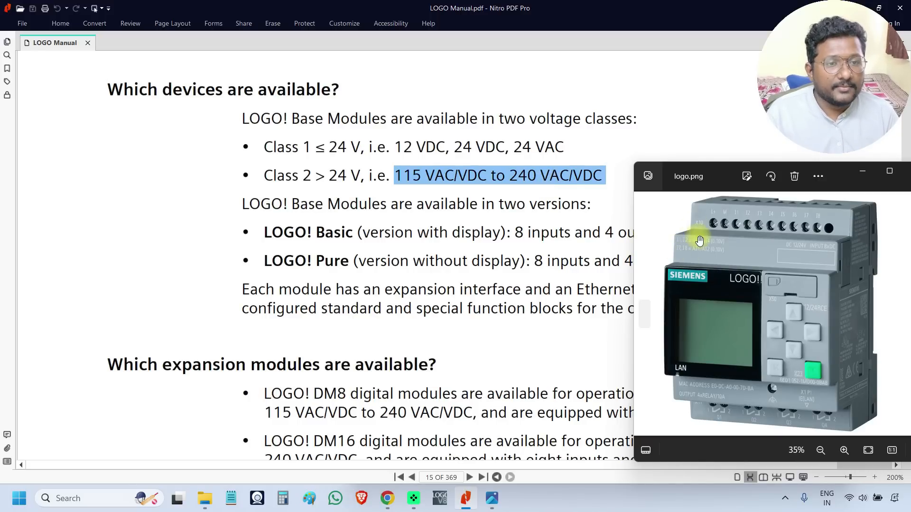
{"action": "mouse_move", "coordinate": [711, 224]}
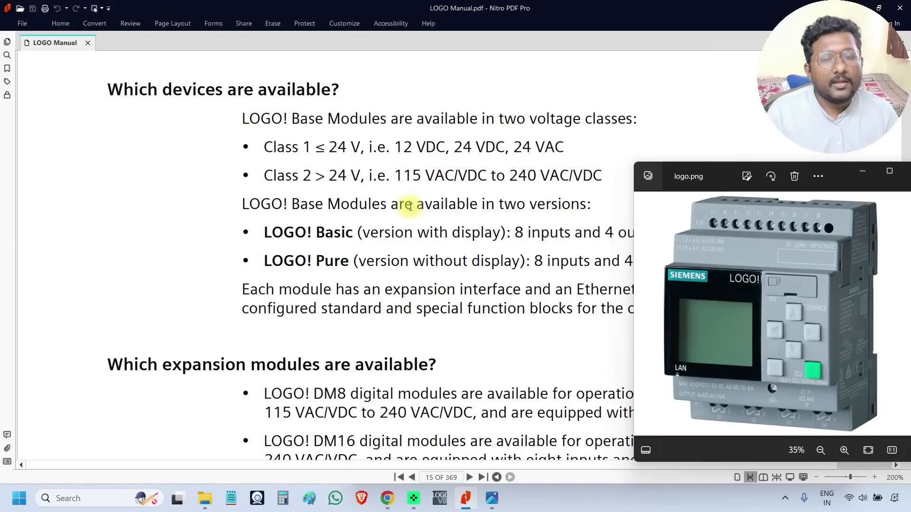
Step: Pick out the LOGO! Basic version name, then scroll to the expansion modules list with LOGO! analog modules
{"action": "scroll", "scroll_direction": "up", "scroll_amount": 3}
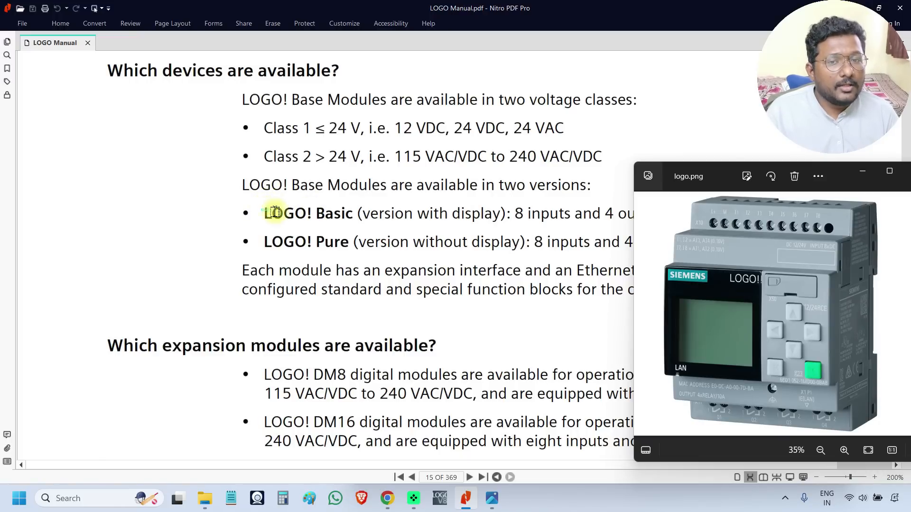
{"action": "double_click", "coordinate": [308, 213]}
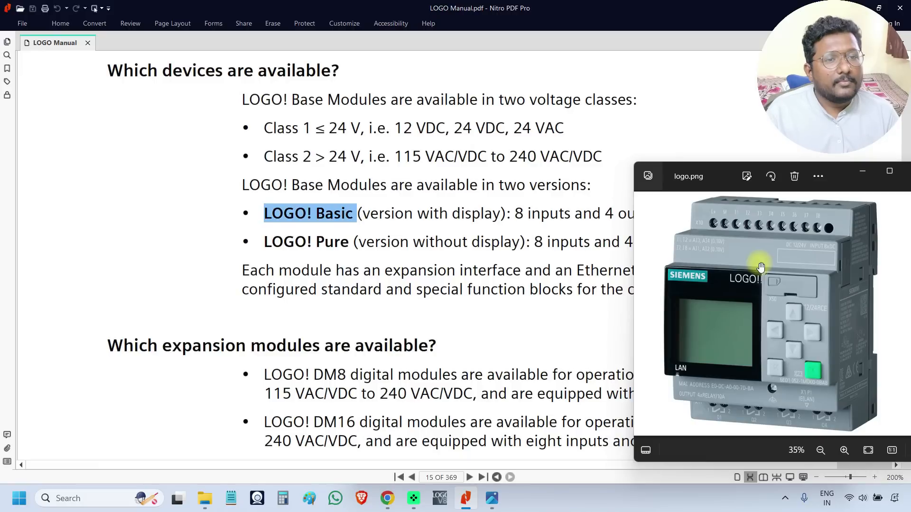
{"action": "mouse_move", "coordinate": [699, 325]}
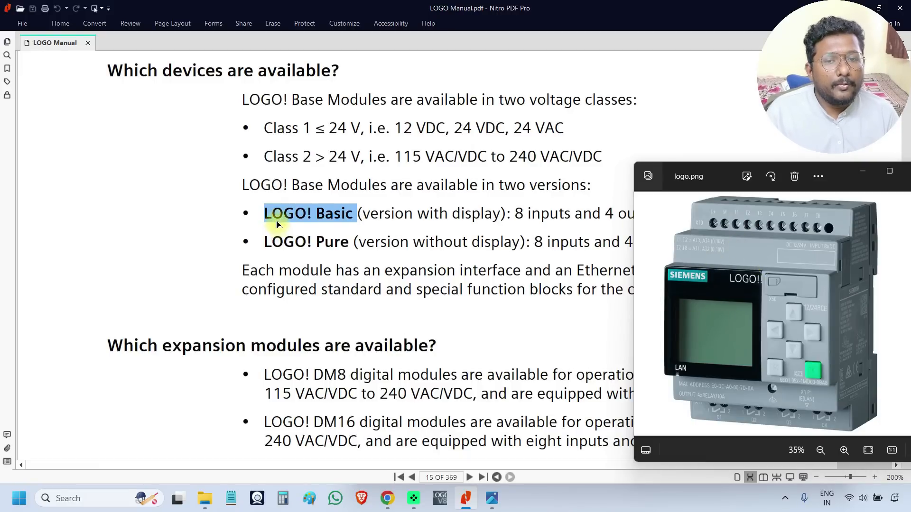
{"action": "mouse_move", "coordinate": [388, 205]}
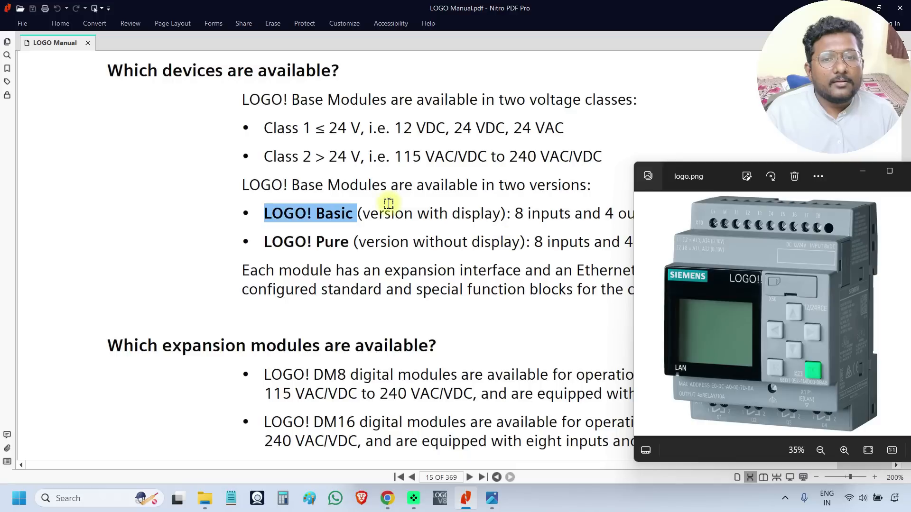
{"action": "mouse_move", "coordinate": [720, 296]}
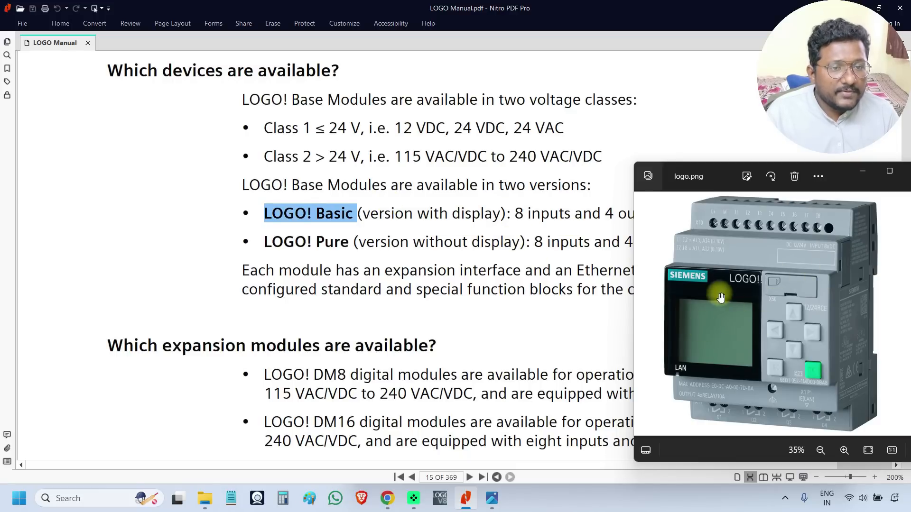
{"action": "mouse_move", "coordinate": [748, 306]}
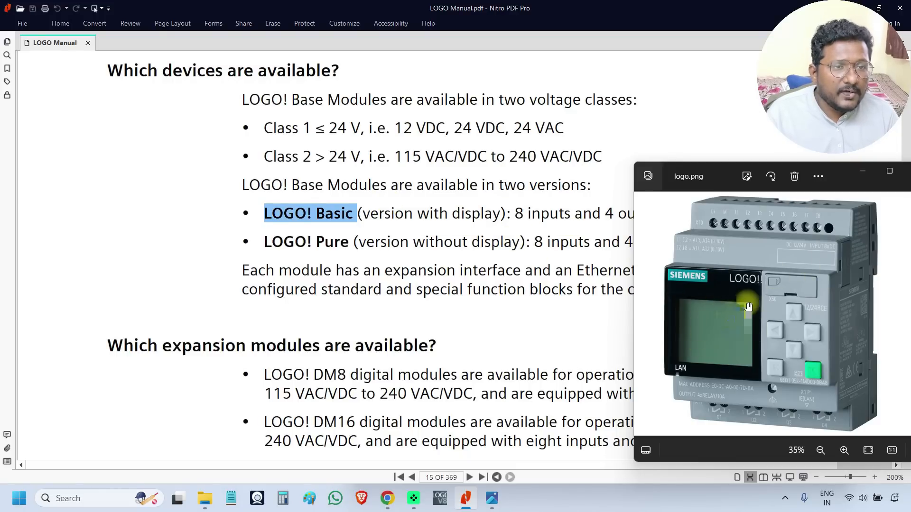
{"action": "mouse_move", "coordinate": [698, 311]}
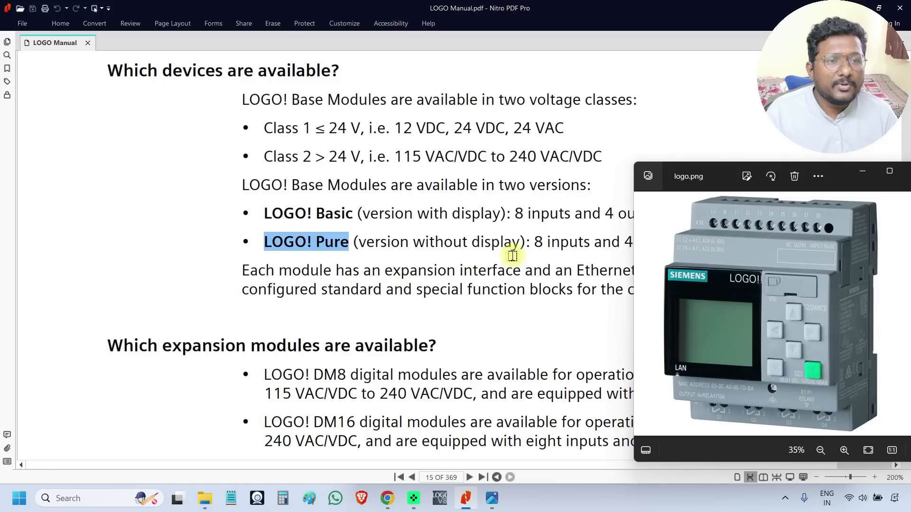
{"action": "scroll", "scroll_direction": "down", "scroll_amount": 3}
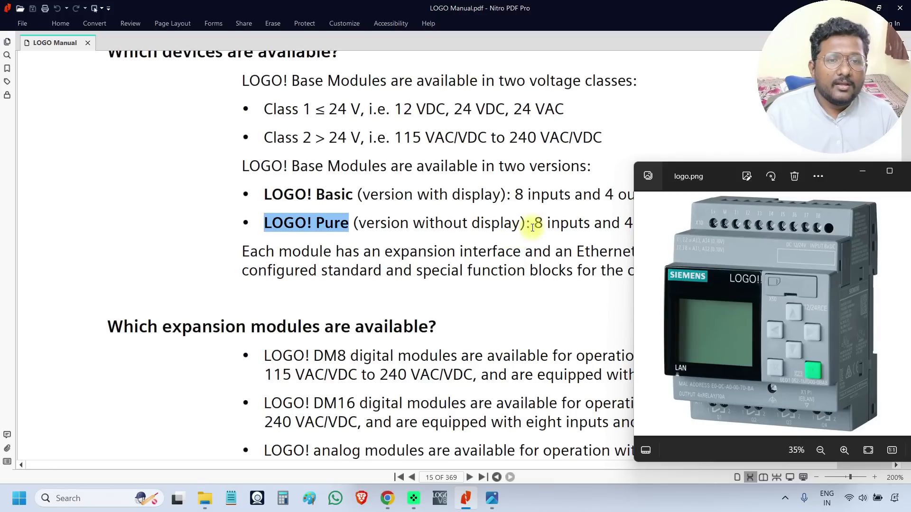
{"action": "scroll", "scroll_direction": "down", "scroll_amount": 3}
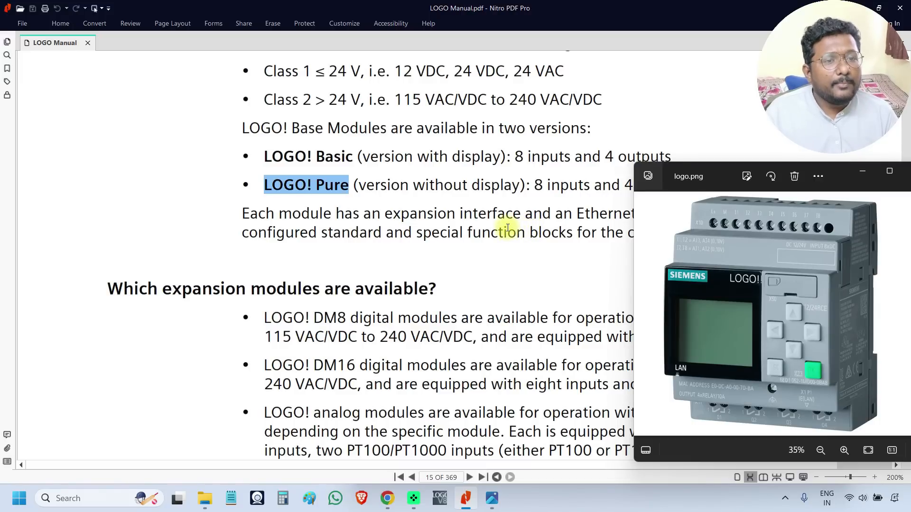
Step: Pick out the LOGO! Basic display module, then scroll to page 16's connection list starting with digital inputs I1 to I24
{"action": "scroll", "scroll_direction": "down", "scroll_amount": 3}
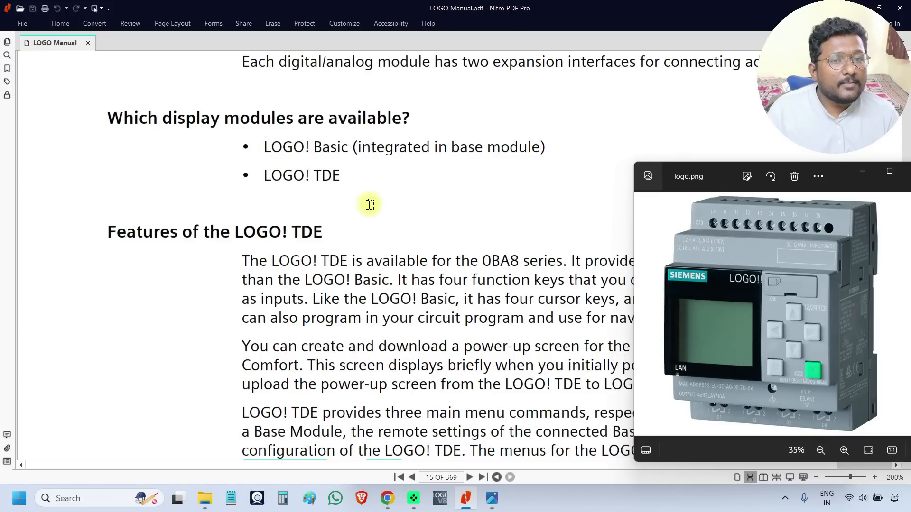
{"action": "double_click", "coordinate": [306, 146]}
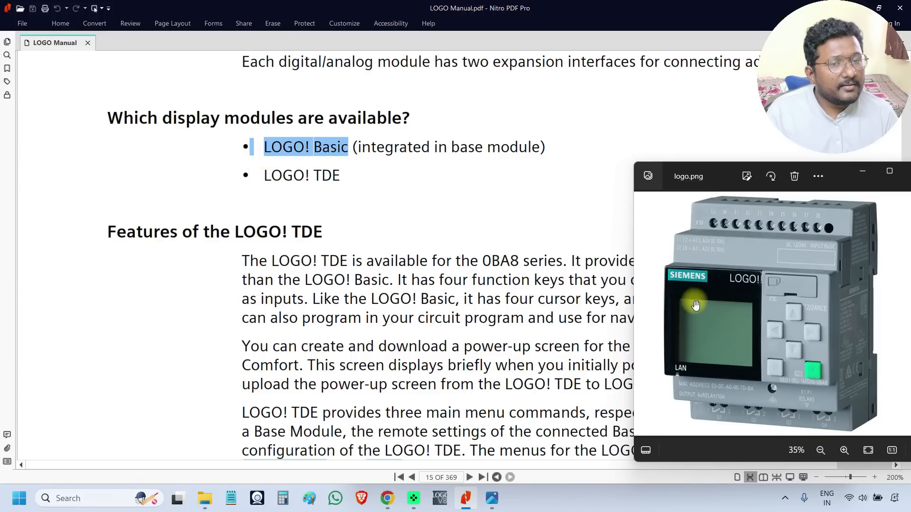
{"action": "mouse_move", "coordinate": [421, 197]}
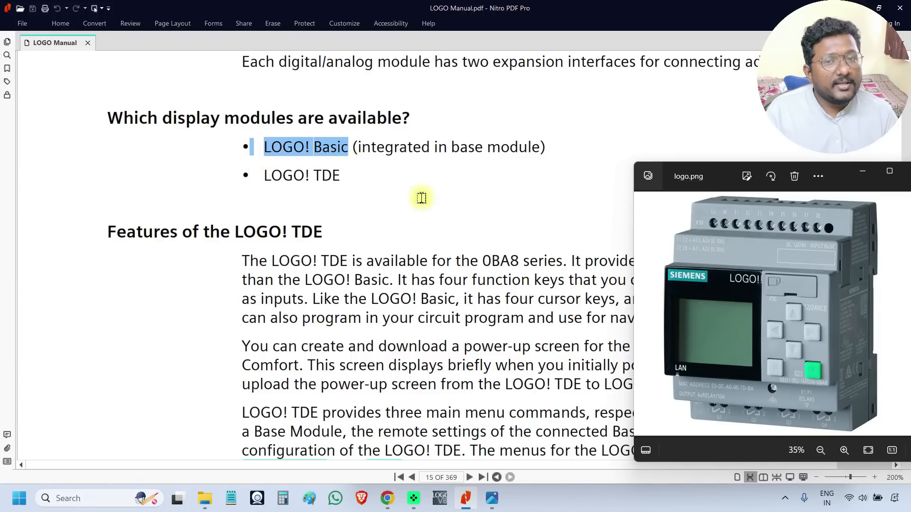
{"action": "mouse_move", "coordinate": [368, 175]}
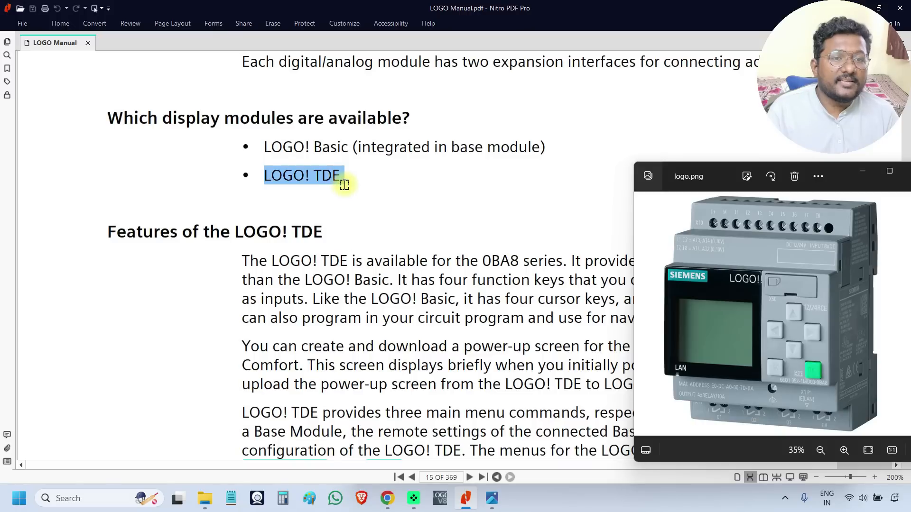
{"action": "mouse_move", "coordinate": [392, 224]}
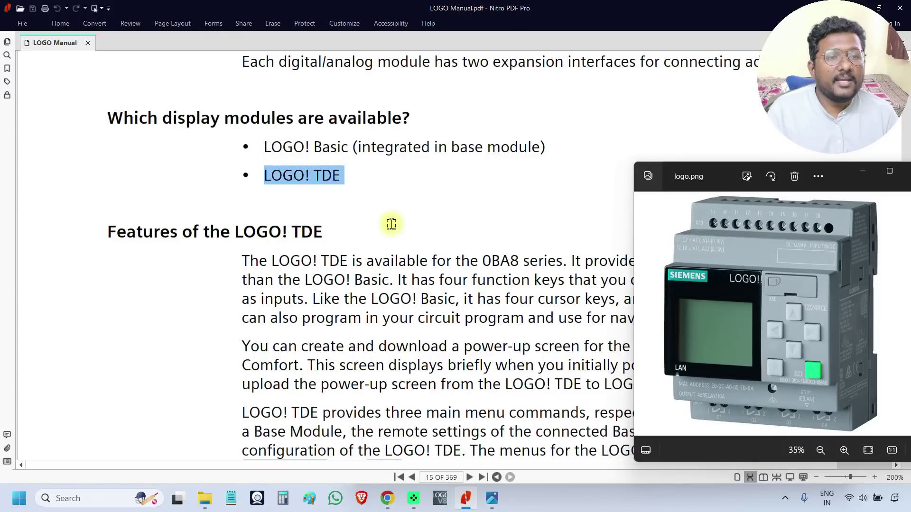
{"action": "scroll", "scroll_direction": "down", "scroll_amount": 3}
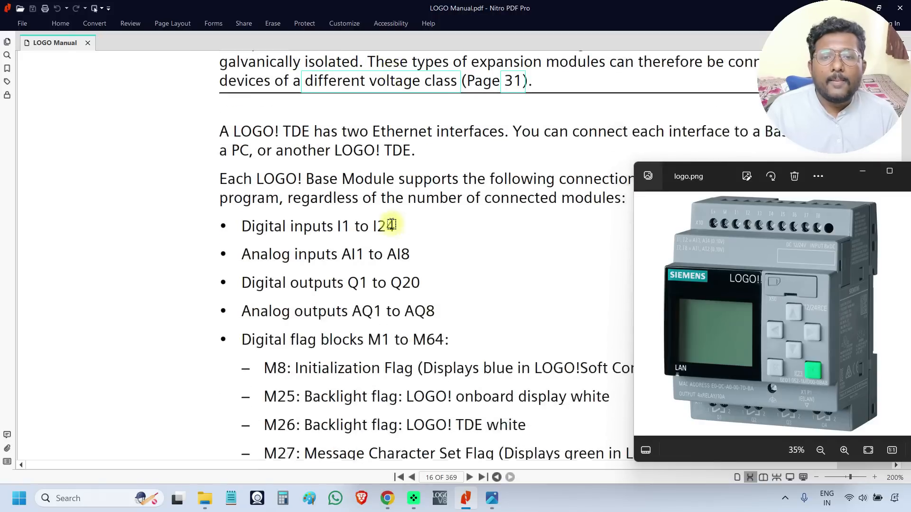
Step: Pick out an analog connection entry in the Base Module list and scroll through the following lists
{"action": "scroll", "scroll_direction": "down", "scroll_amount": 3}
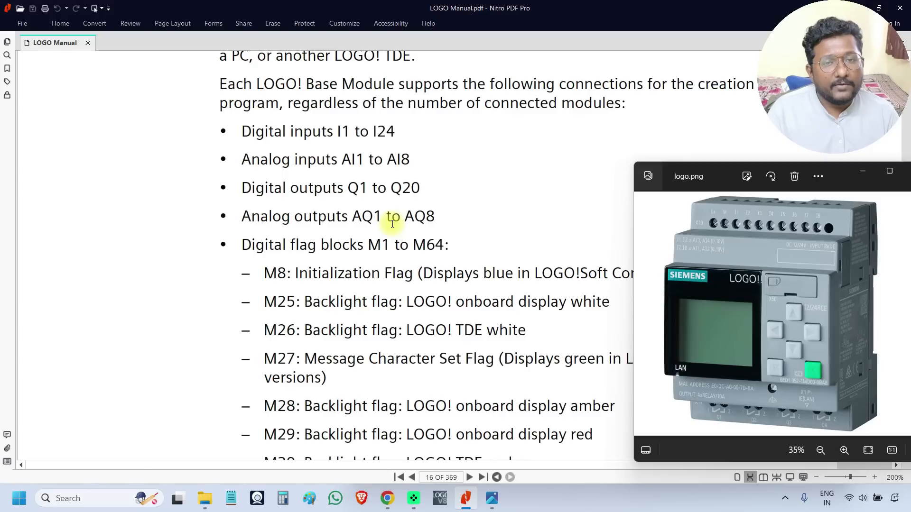
{"action": "mouse_move", "coordinate": [235, 133]}
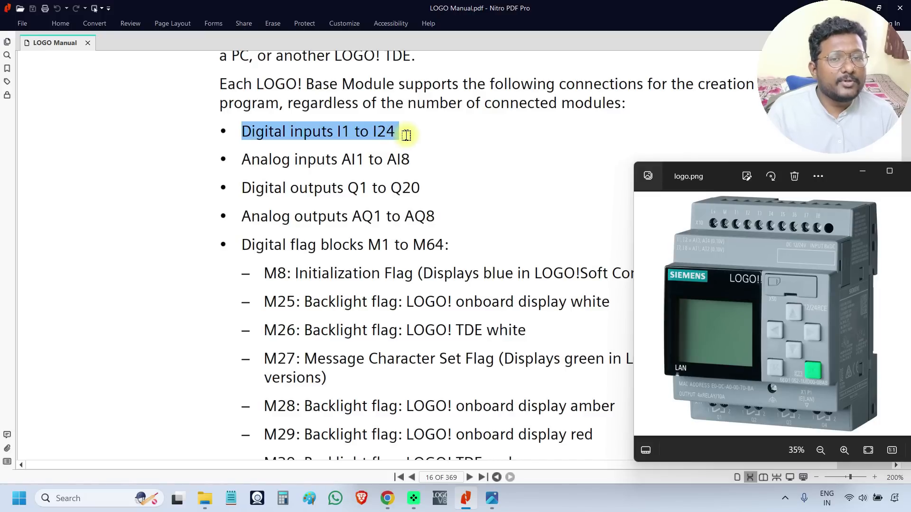
{"action": "mouse_move", "coordinate": [239, 161]}
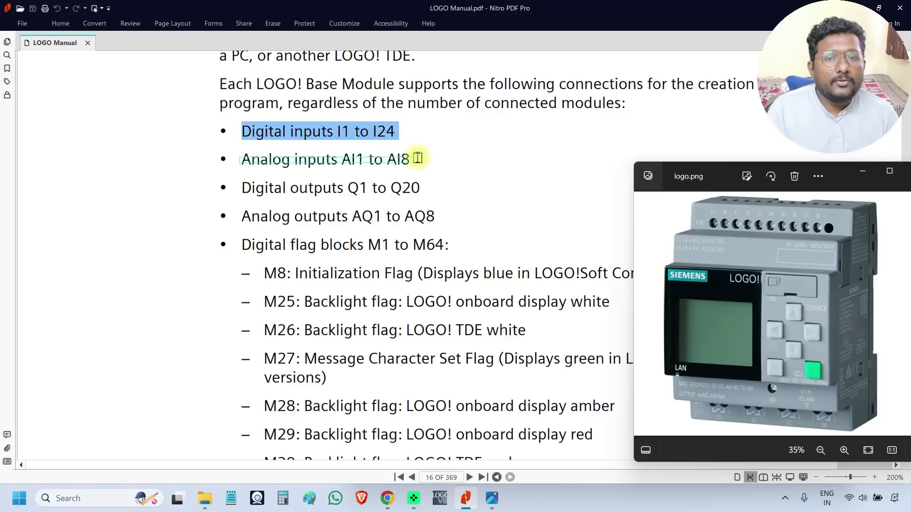
{"action": "double_click", "coordinate": [326, 159]}
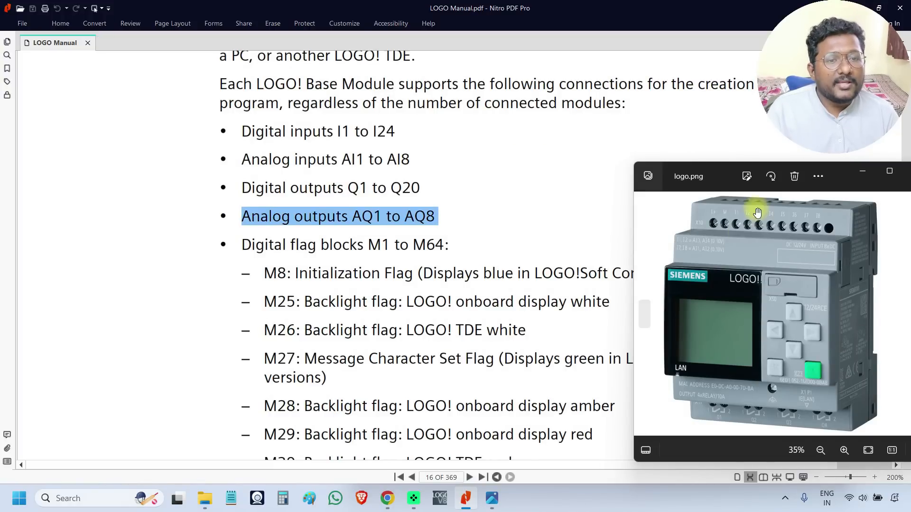
{"action": "mouse_move", "coordinate": [689, 232]}
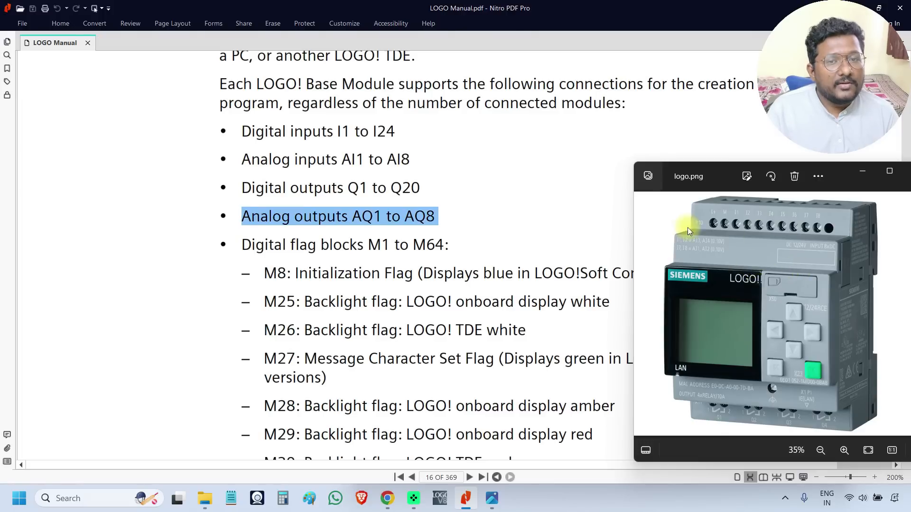
{"action": "mouse_move", "coordinate": [377, 160]}
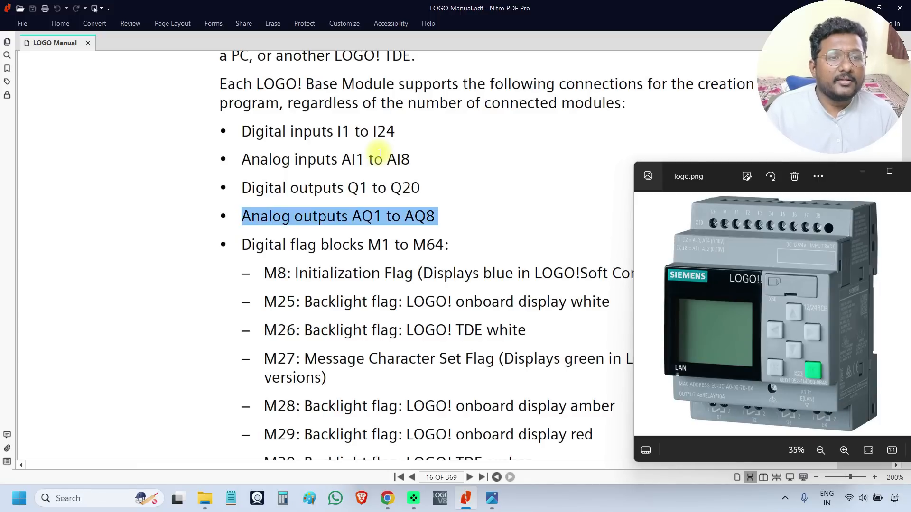
{"action": "mouse_move", "coordinate": [452, 263]}
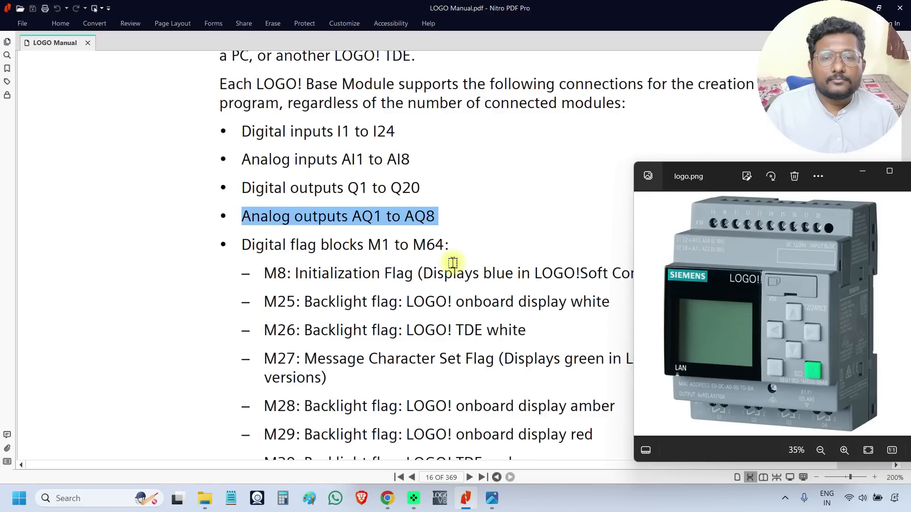
{"action": "scroll", "scroll_direction": "down", "scroll_amount": 3}
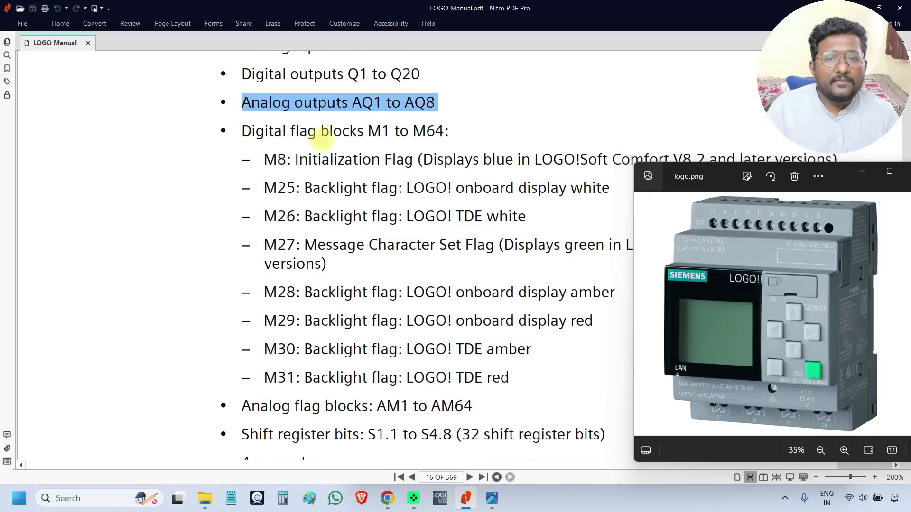
{"action": "scroll", "scroll_direction": "down", "scroll_amount": 3}
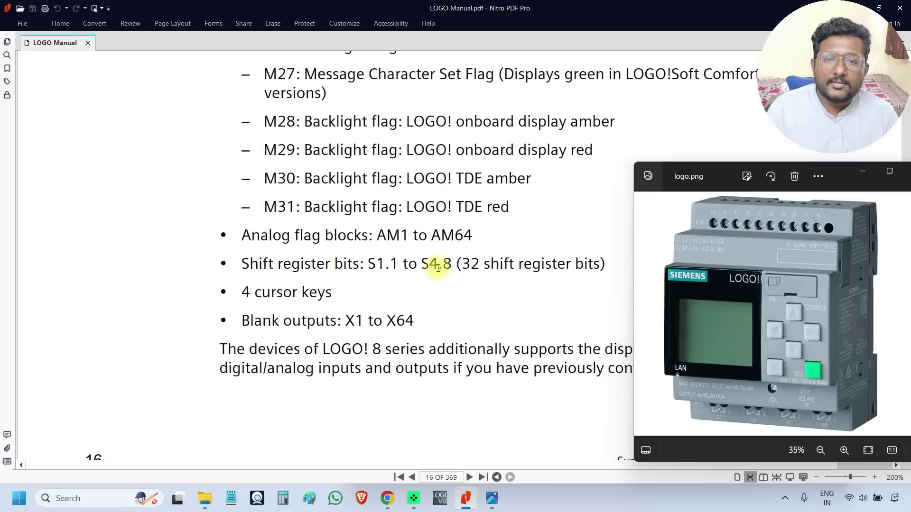
{"action": "scroll", "scroll_direction": "up", "scroll_amount": 3}
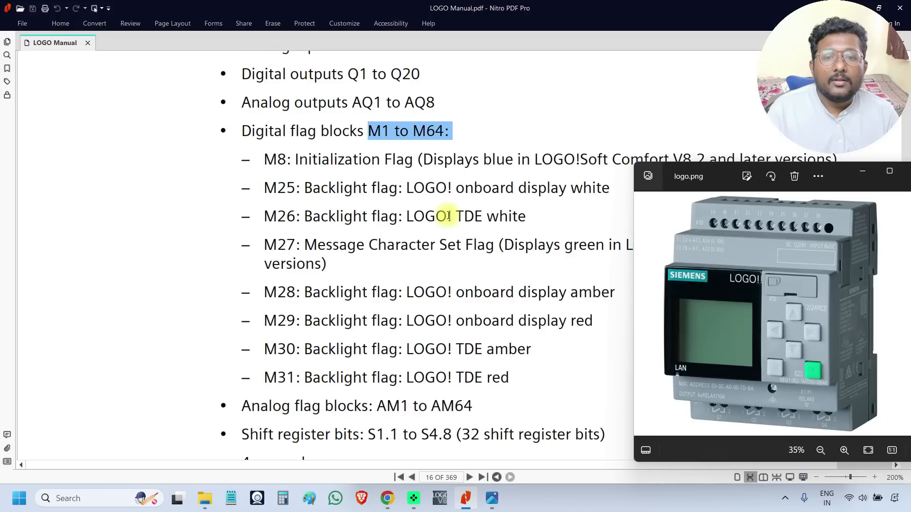
{"action": "mouse_move", "coordinate": [399, 230]}
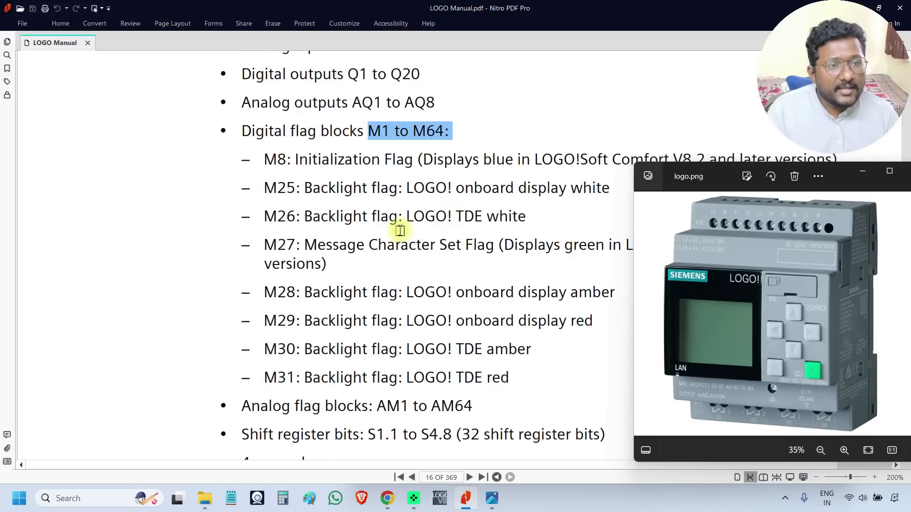
Step: Select the whole shift register bits entry, then continue toward the network inputs NI1 to NAQ16
{"action": "scroll", "scroll_direction": "down", "scroll_amount": 3}
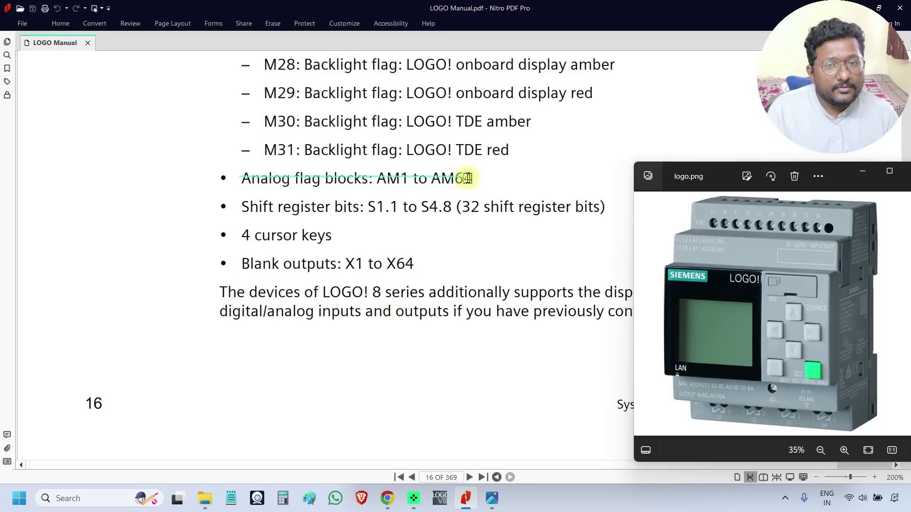
{"action": "triple_click", "coordinate": [423, 205]}
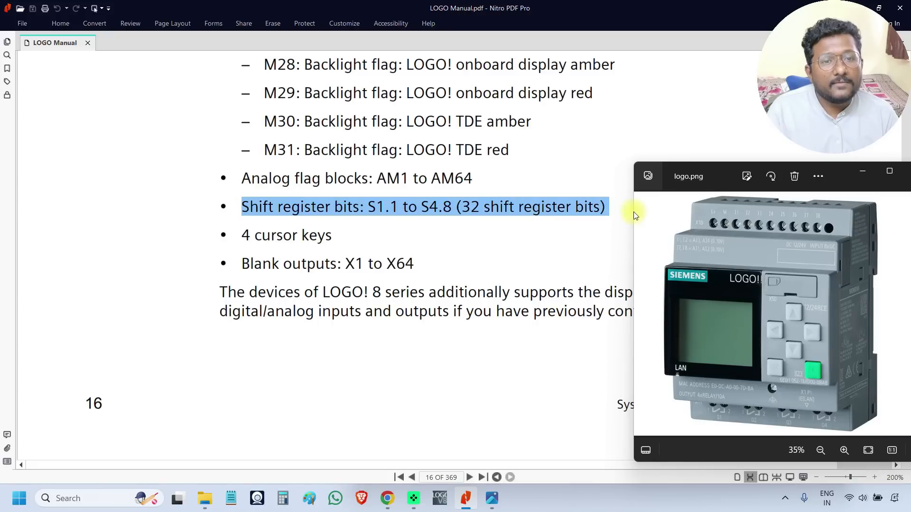
{"action": "mouse_move", "coordinate": [517, 230]}
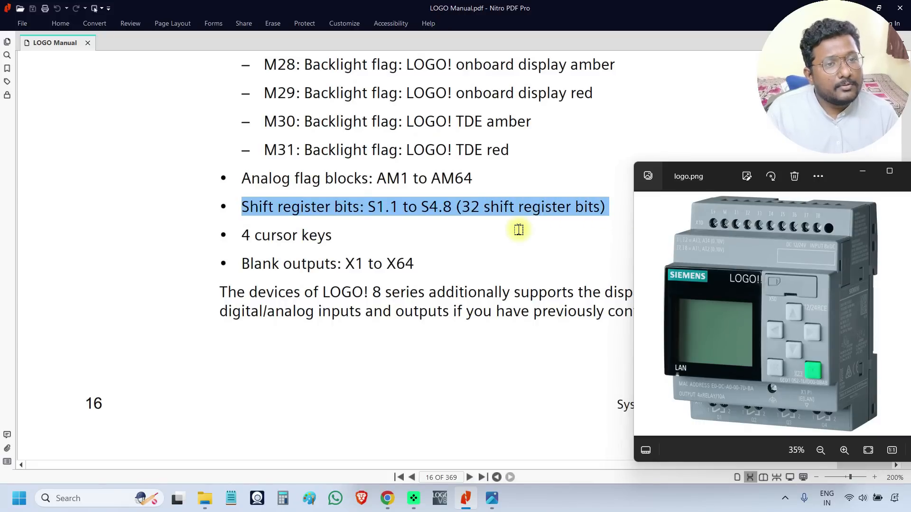
{"action": "scroll", "scroll_direction": "down", "scroll_amount": 3}
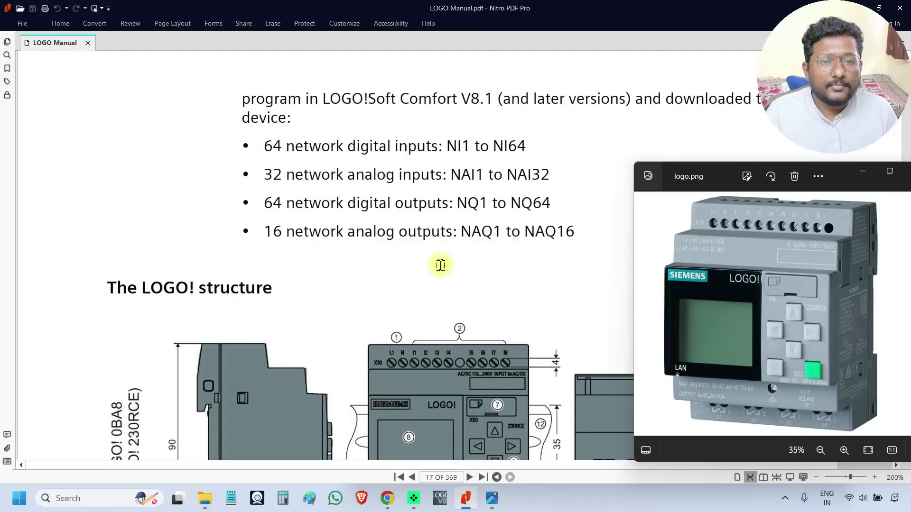
{"action": "mouse_move", "coordinate": [396, 258]}
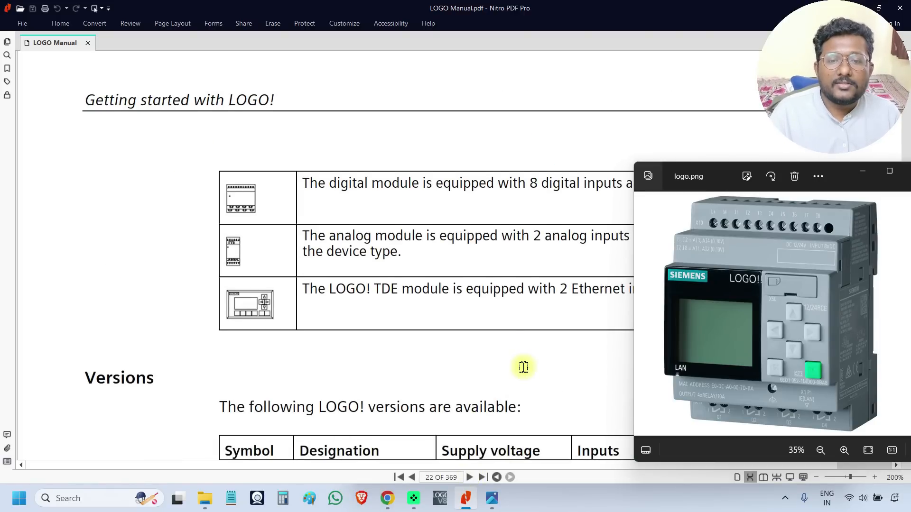
Step: Mark the LOGO! 12/24RCE row and LOGO! 24RCE's 24 VAC/VDC supply voltage, then scroll to the table footnotes
{"action": "scroll", "scroll_direction": "down", "scroll_amount": 3}
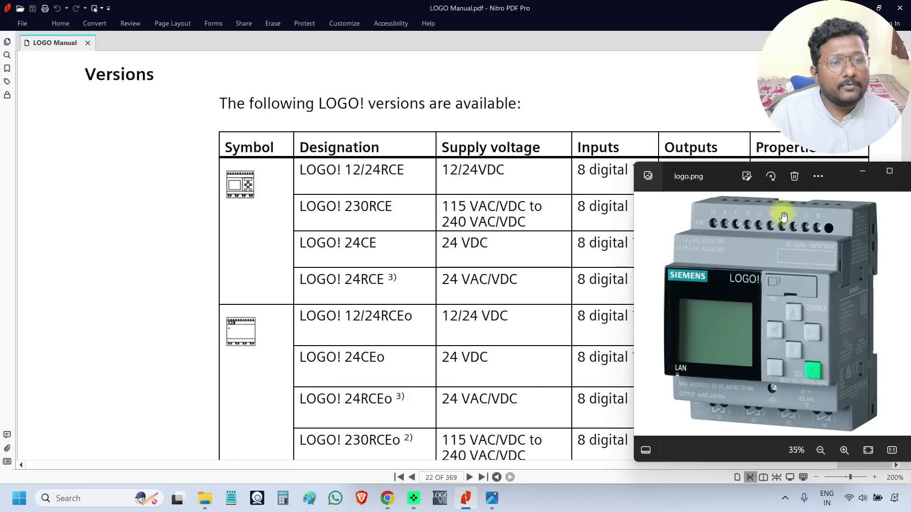
{"action": "left_click", "coordinate": [793, 176]}
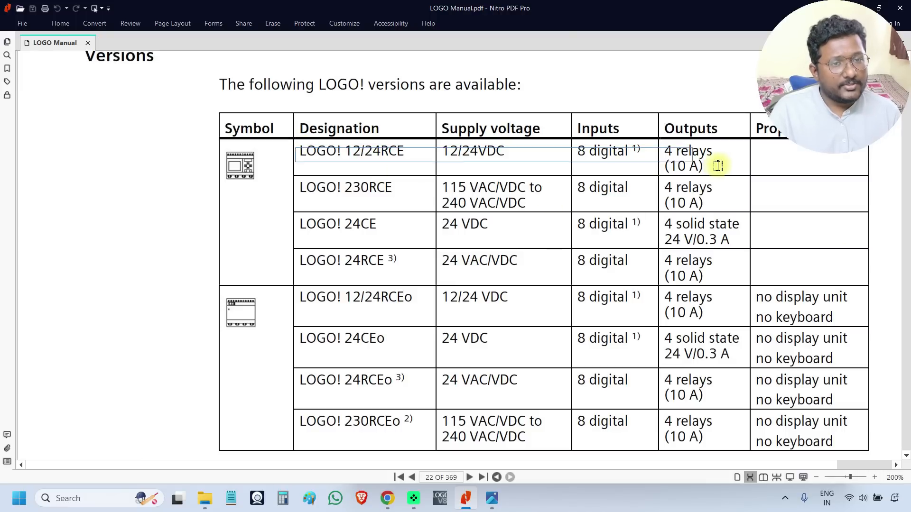
{"action": "mouse_move", "coordinate": [738, 169]}
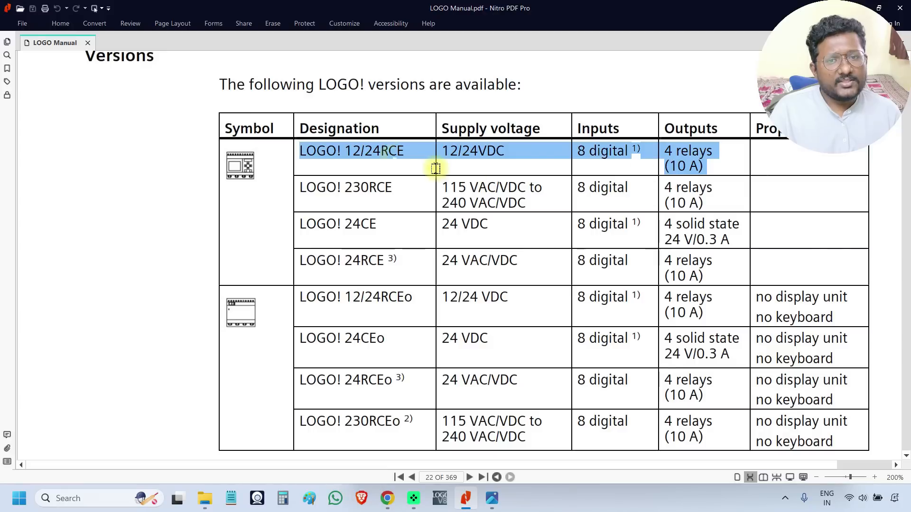
{"action": "mouse_move", "coordinate": [342, 189]}
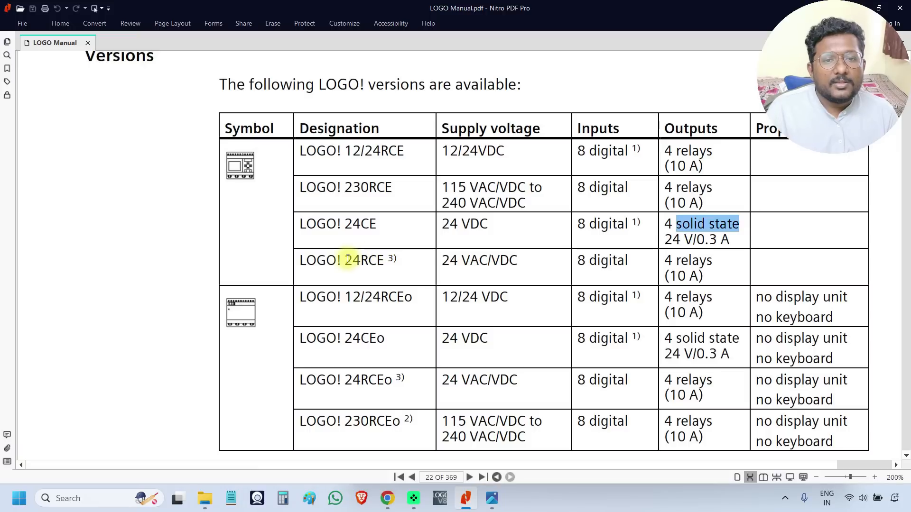
{"action": "double_click", "coordinate": [360, 260]}
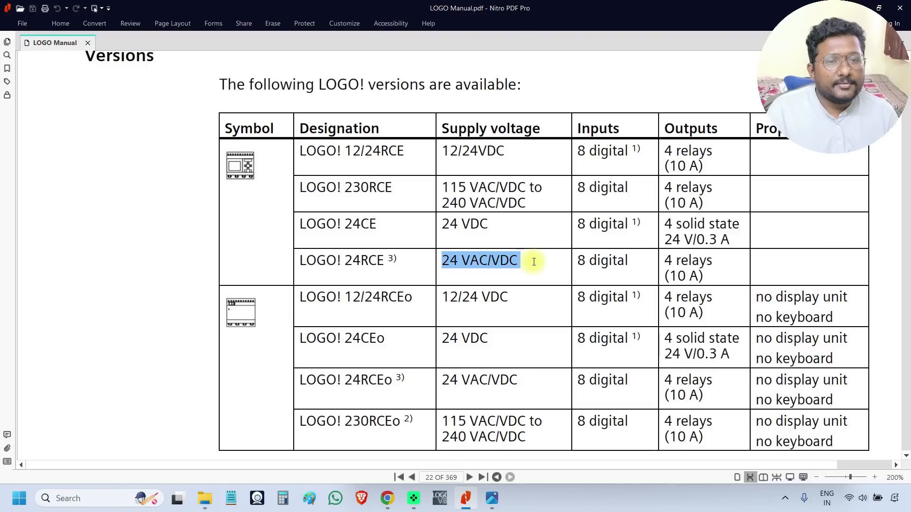
{"action": "mouse_move", "coordinate": [585, 260]}
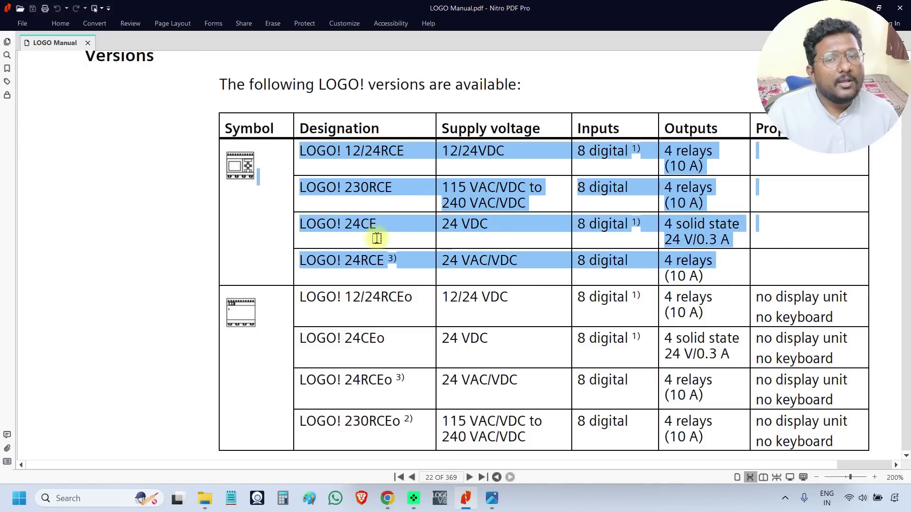
{"action": "mouse_move", "coordinate": [293, 296]}
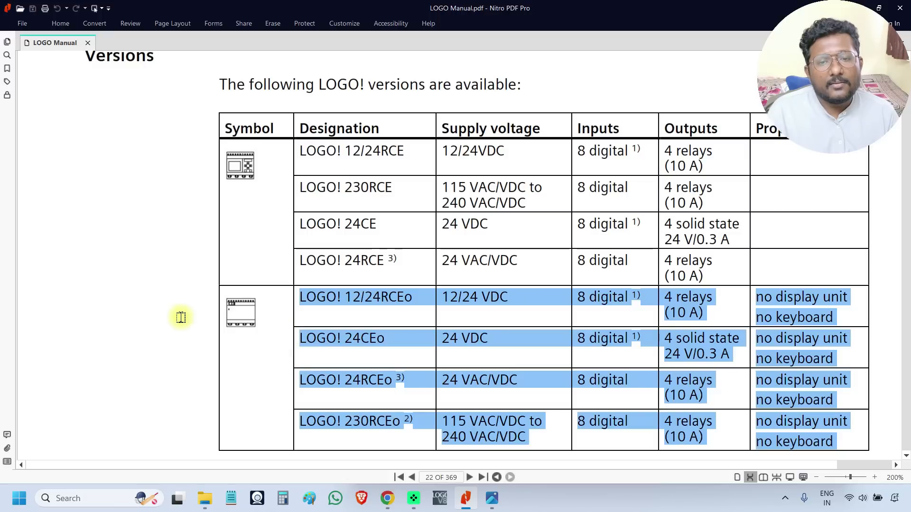
{"action": "mouse_move", "coordinate": [322, 186]}
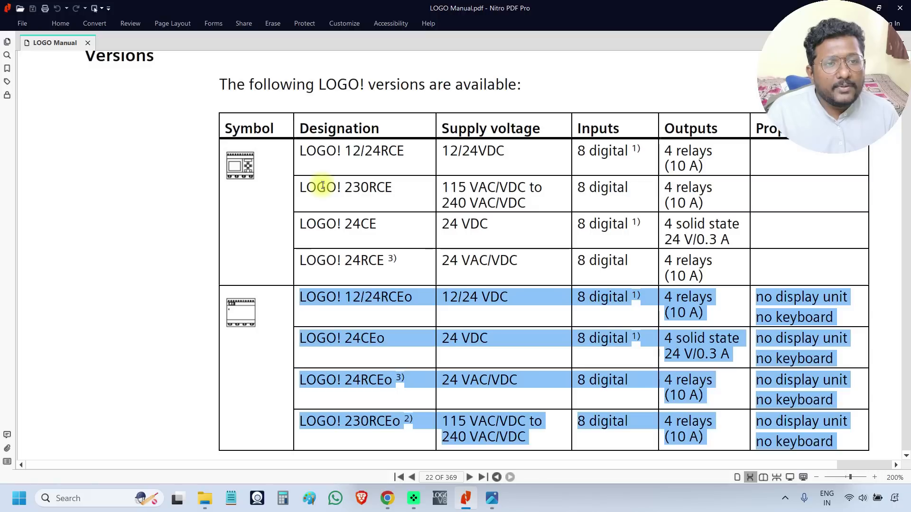
{"action": "mouse_move", "coordinate": [332, 278]}
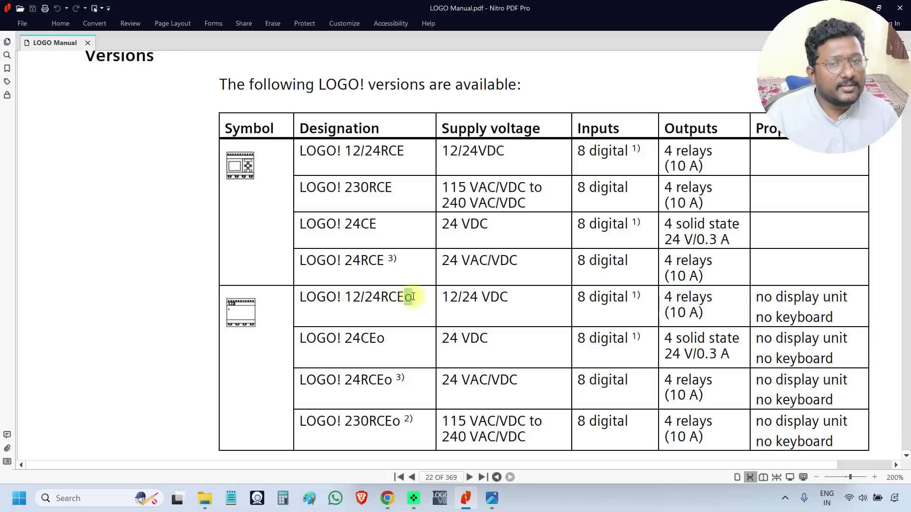
{"action": "scroll", "scroll_direction": "down", "scroll_amount": 3}
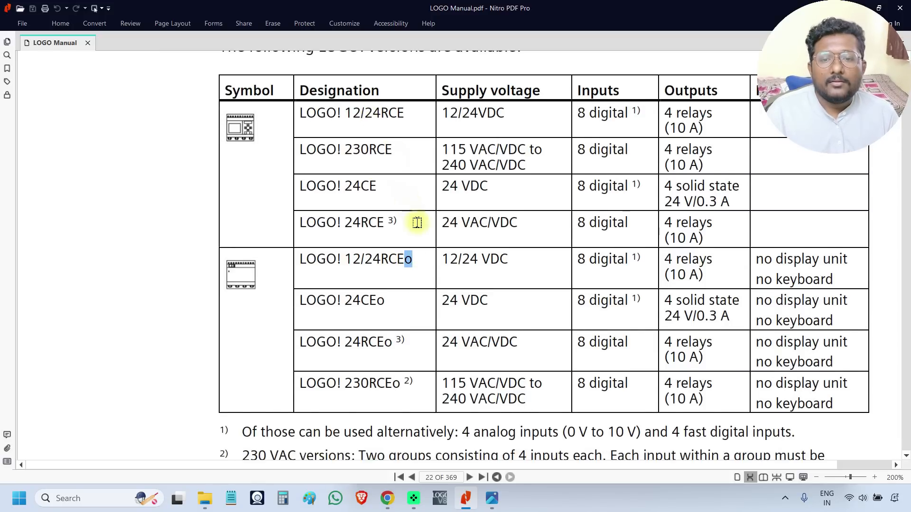
Step: In the Expansion modules table pick out DM8 12/24R's 4 digital inputs and the DM8 24 solid state output
{"action": "scroll", "scroll_direction": "down", "scroll_amount": 3}
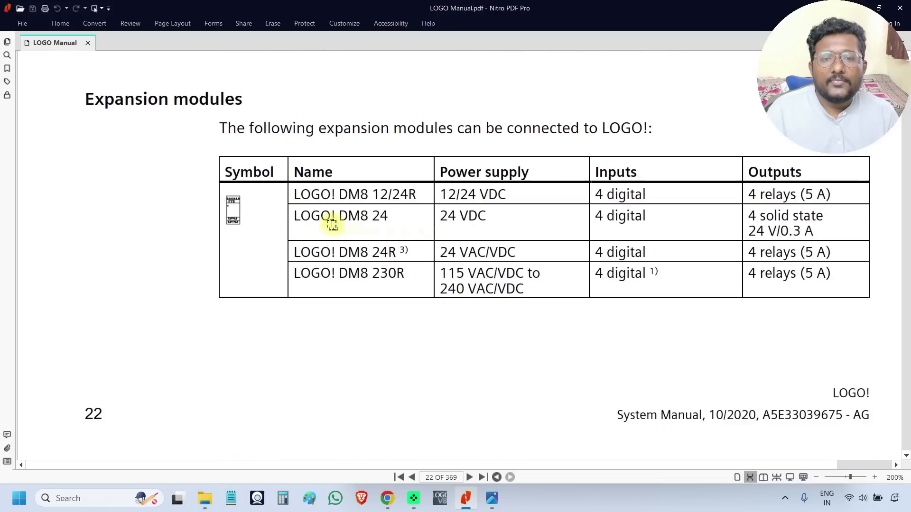
{"action": "mouse_move", "coordinate": [292, 276]}
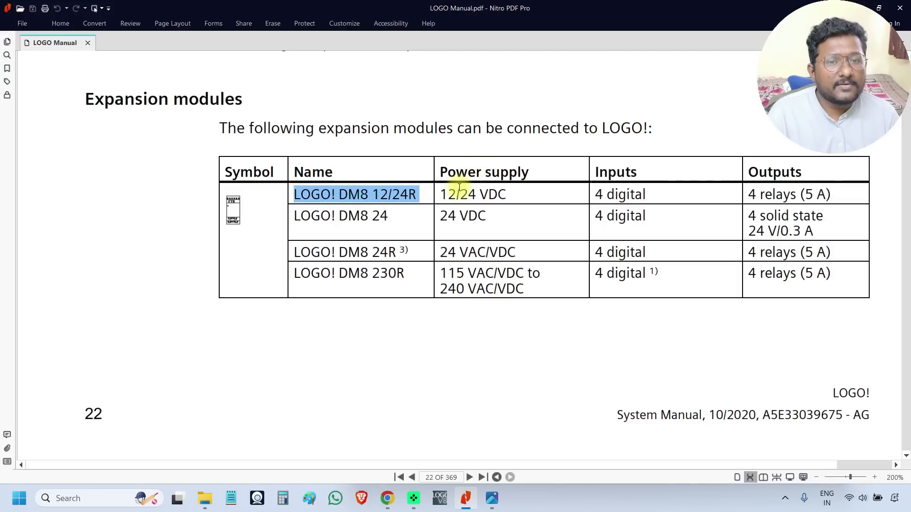
{"action": "left_click", "coordinate": [450, 193]}
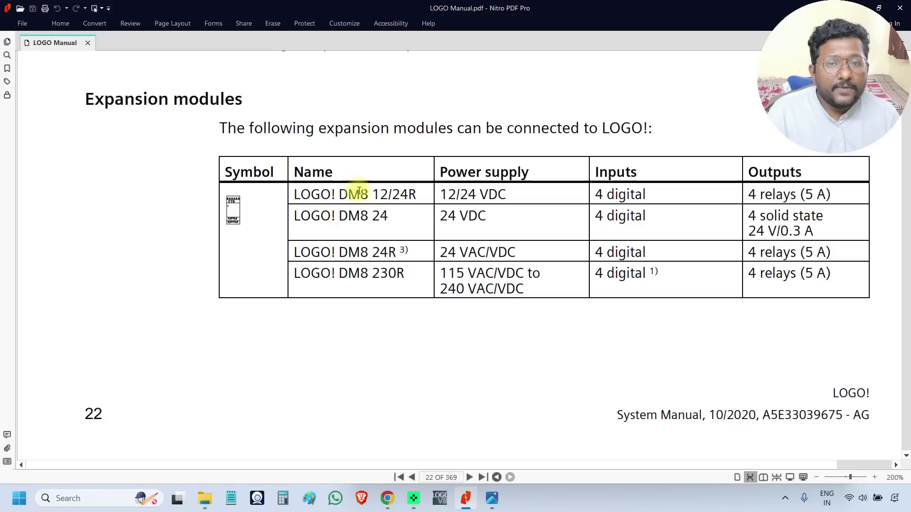
{"action": "double_click", "coordinate": [620, 193]}
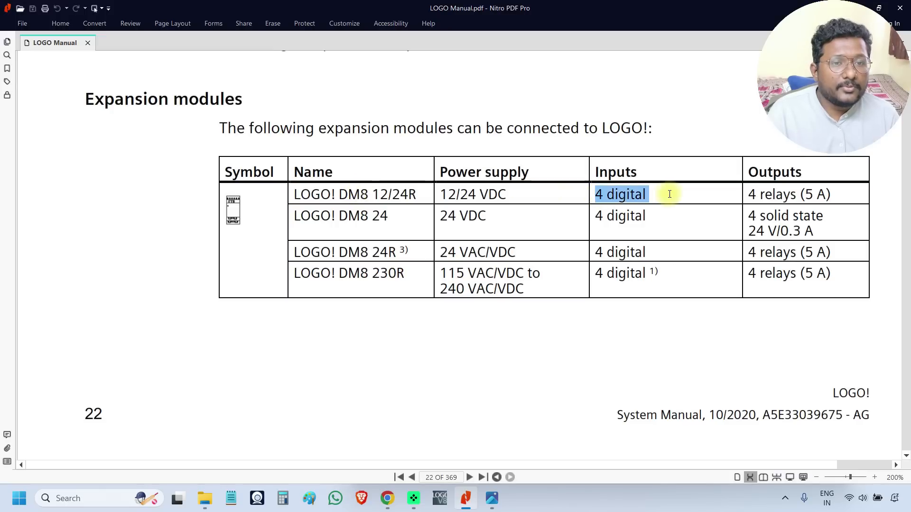
{"action": "mouse_move", "coordinate": [804, 194]}
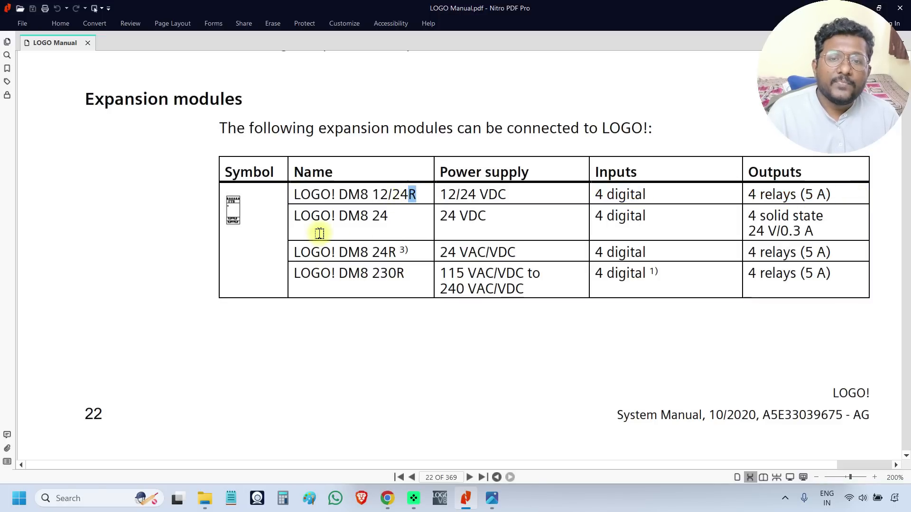
{"action": "mouse_move", "coordinate": [386, 217]}
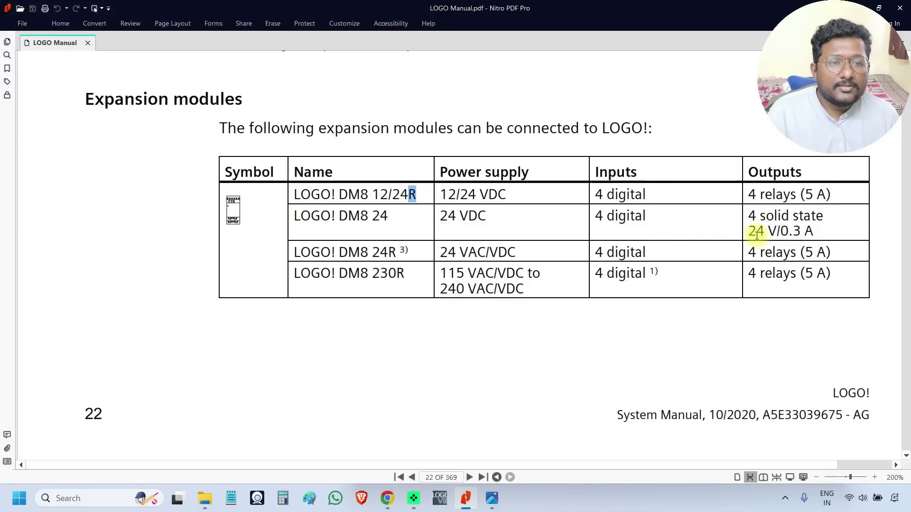
{"action": "double_click", "coordinate": [784, 216]}
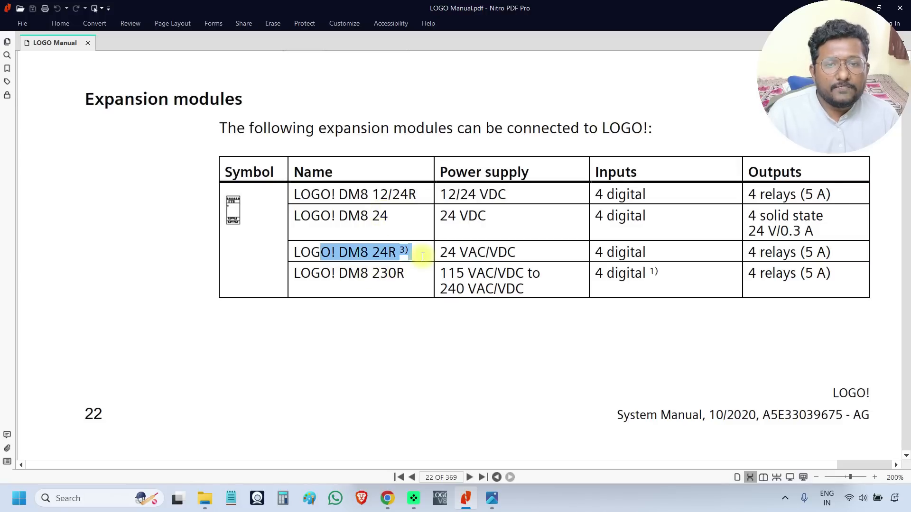
Step: Clear the DM8 24R selection and pick out 230R in the last module name
{"action": "left_click", "coordinate": [365, 278]}
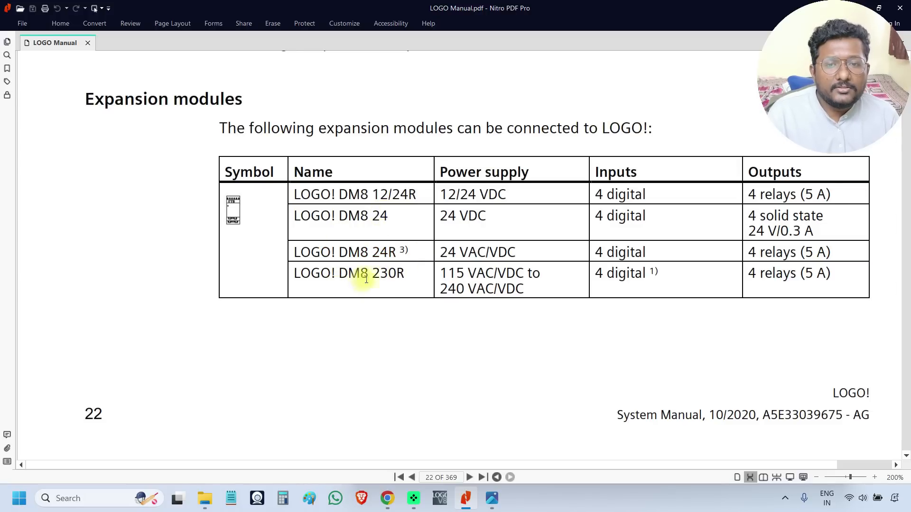
{"action": "double_click", "coordinate": [388, 273]}
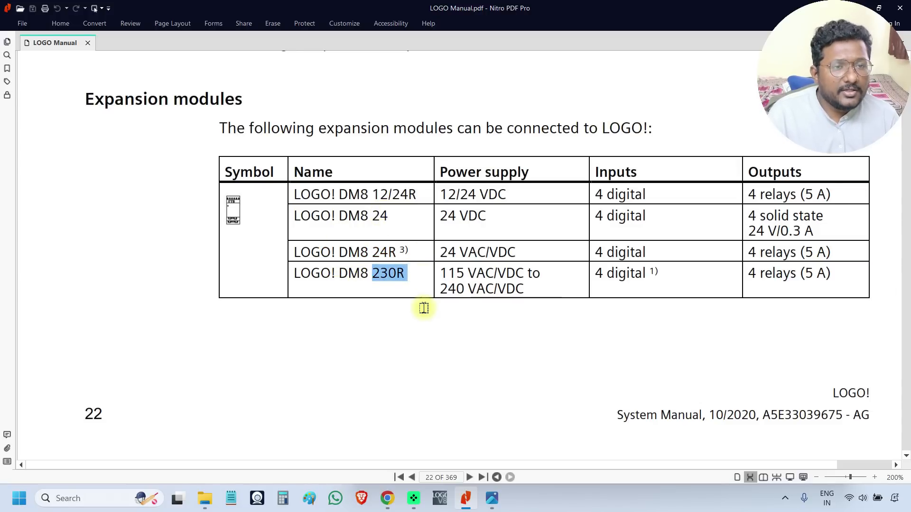
{"action": "mouse_move", "coordinate": [670, 296]}
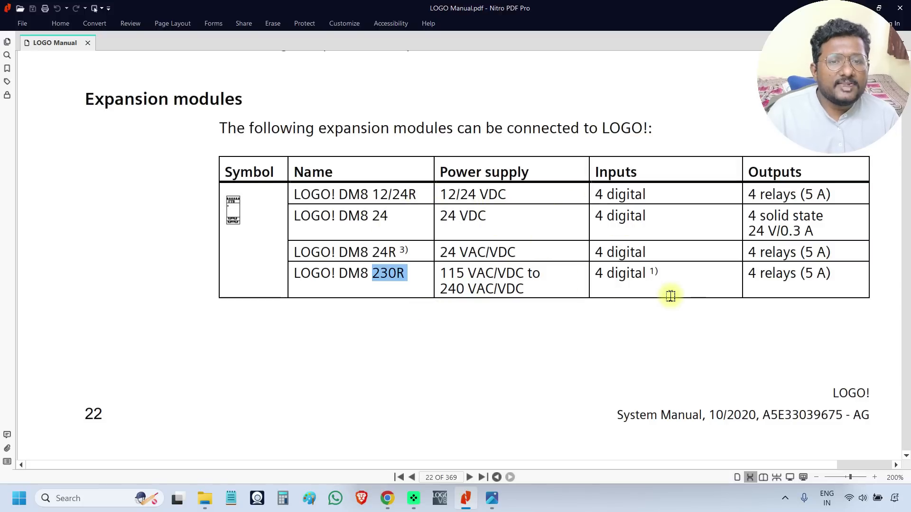
{"action": "mouse_move", "coordinate": [687, 310]}
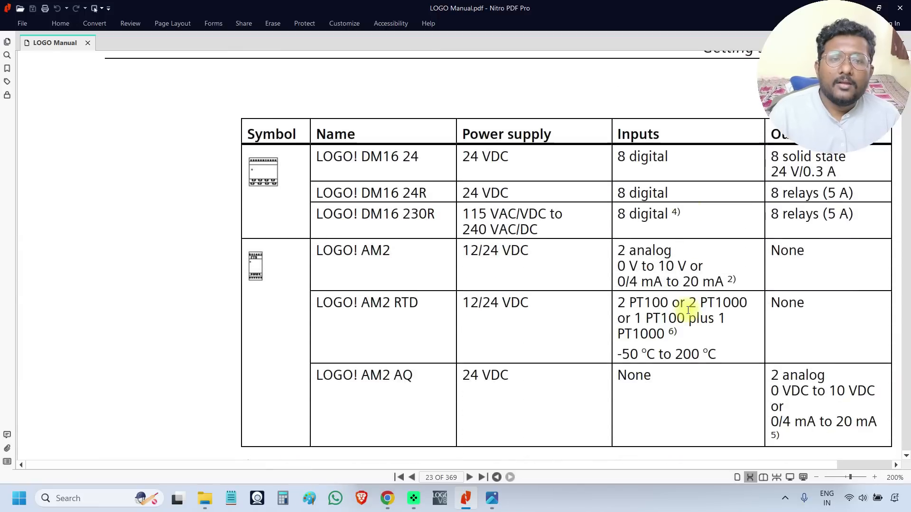
{"action": "scroll", "scroll_direction": "up", "scroll_amount": 3}
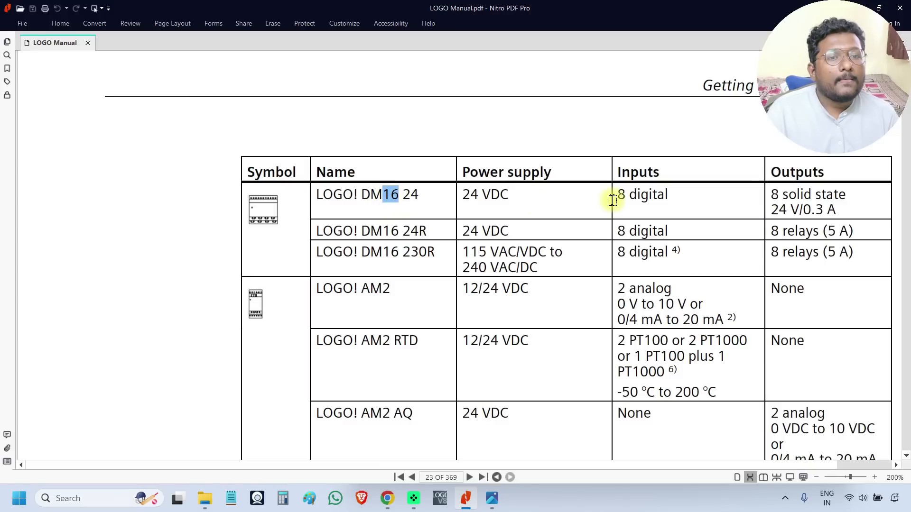
{"action": "double_click", "coordinate": [641, 195]}
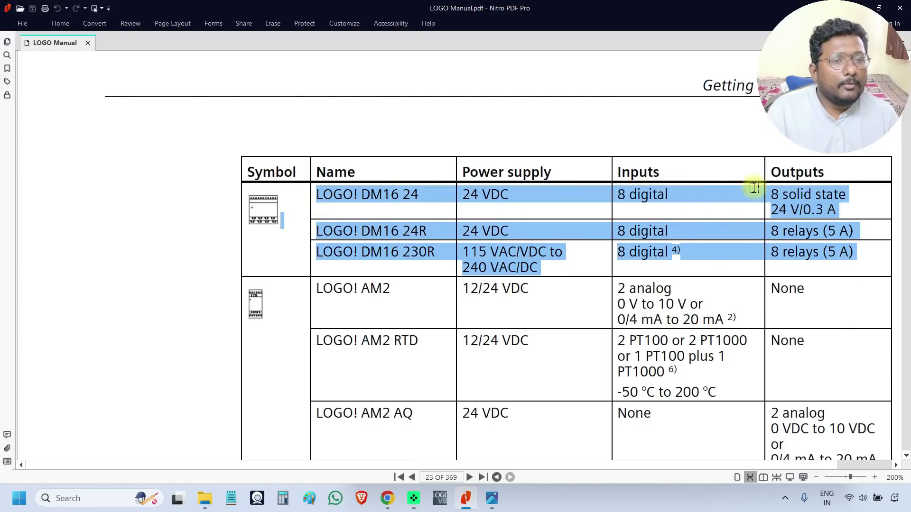
{"action": "scroll", "scroll_direction": "down", "scroll_amount": 3}
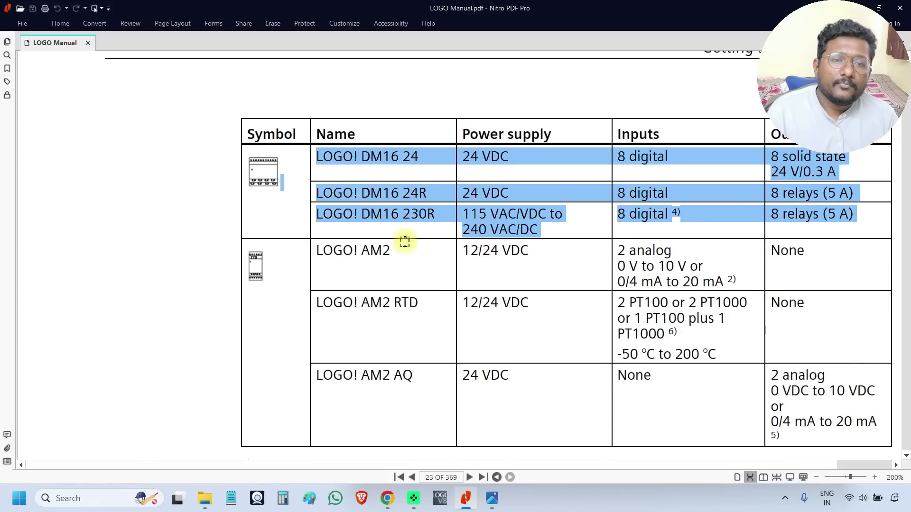
{"action": "scroll", "scroll_direction": "down", "scroll_amount": 3}
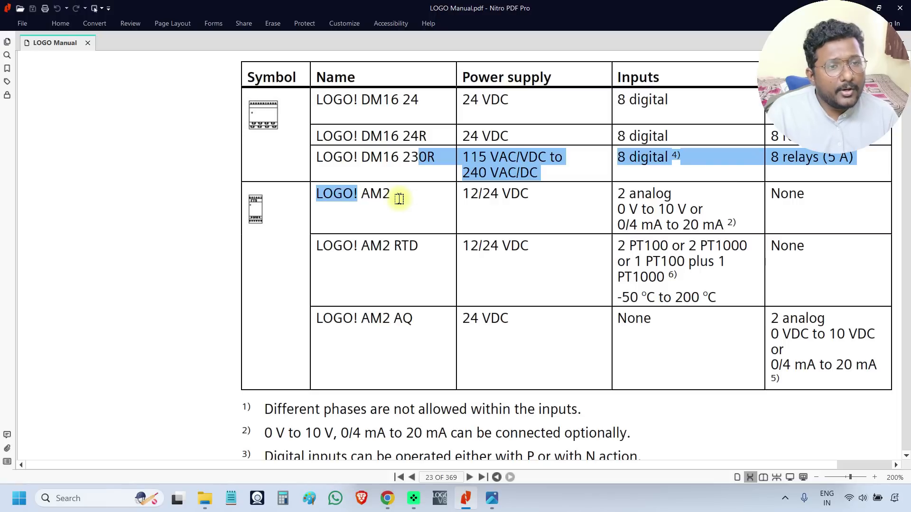
Step: Pick out part of the AM2 input description and the AM2 AQ output voltage range
{"action": "left_click", "coordinate": [384, 194]}
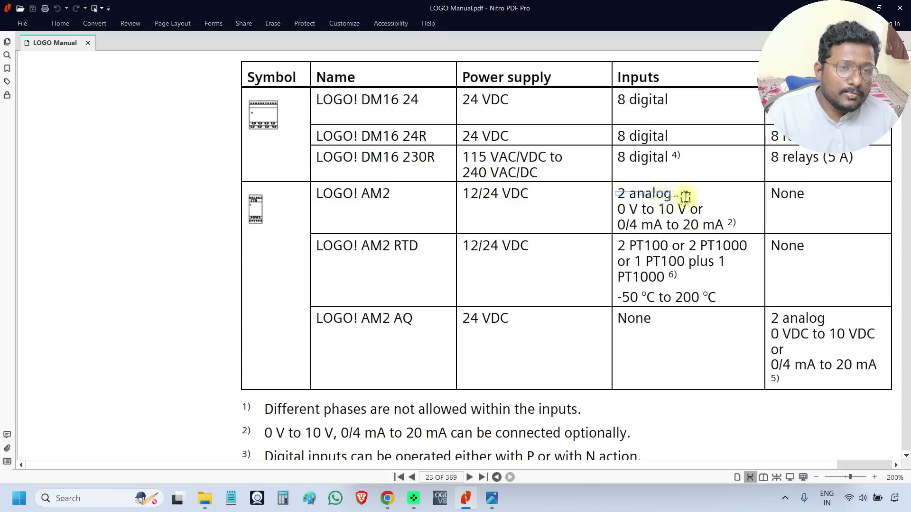
{"action": "double_click", "coordinate": [644, 194]}
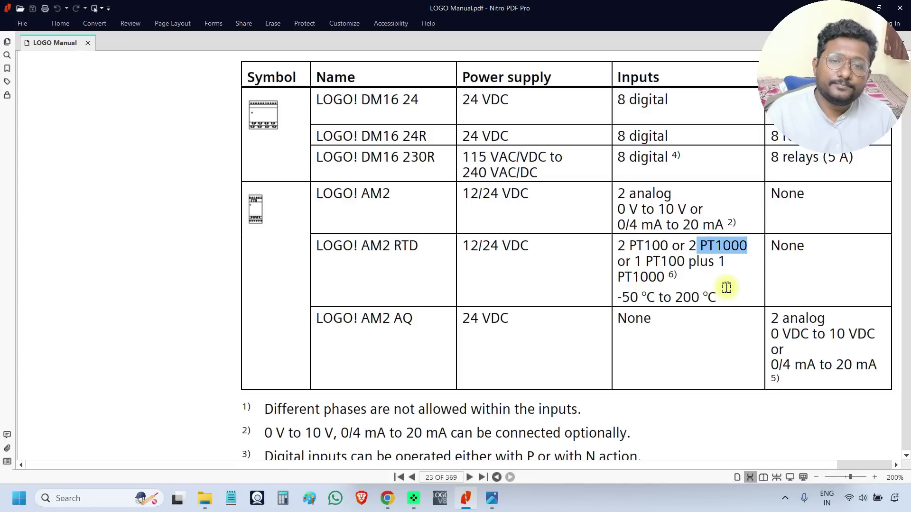
{"action": "mouse_move", "coordinate": [357, 323]}
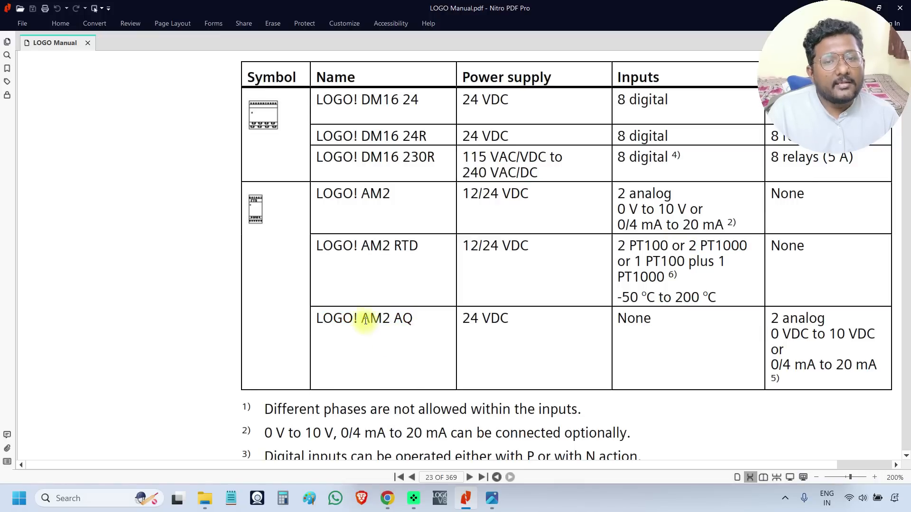
{"action": "mouse_move", "coordinate": [385, 336]}
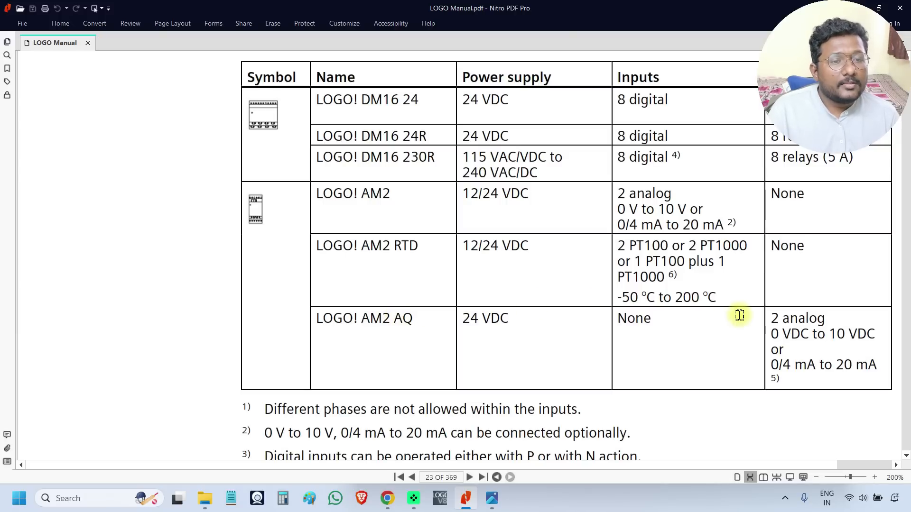
{"action": "double_click", "coordinate": [797, 318]}
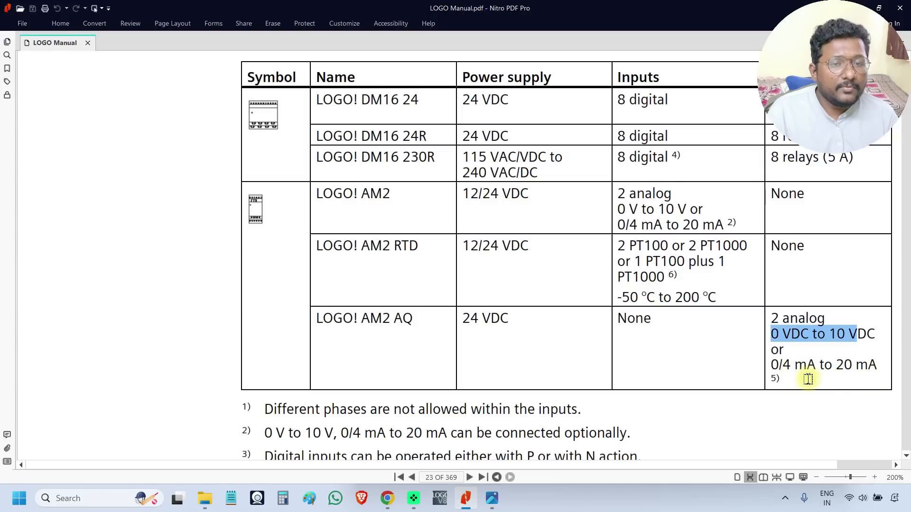
{"action": "mouse_move", "coordinate": [568, 226]}
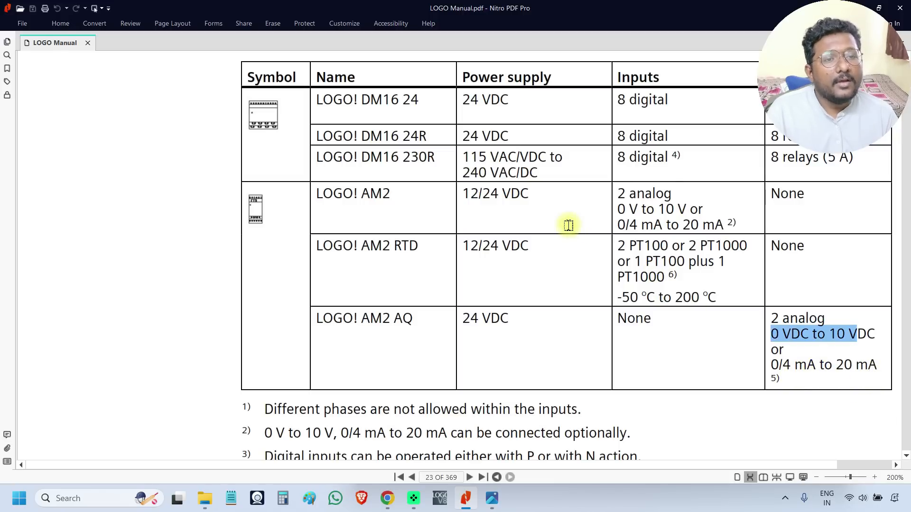
{"action": "mouse_move", "coordinate": [816, 351]}
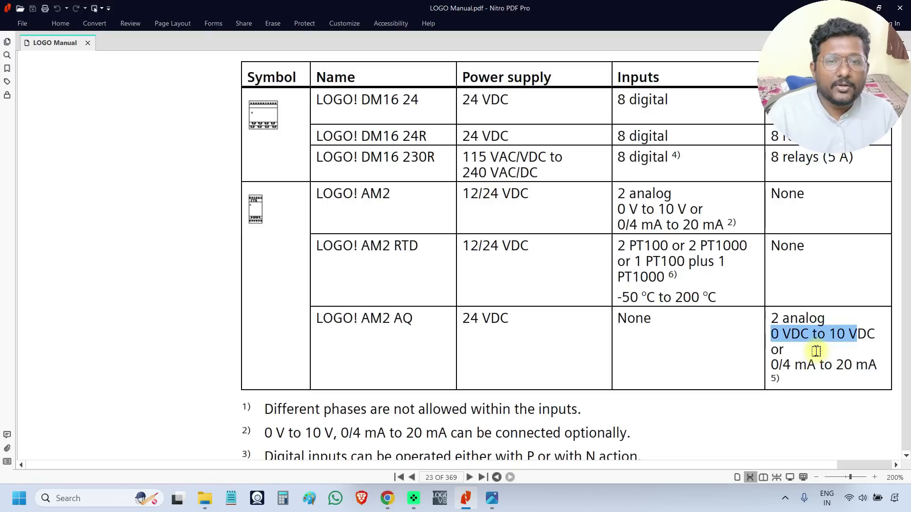
Step: Scroll down to the Text display module table listing LOGO! TDE
{"action": "scroll", "scroll_direction": "down", "scroll_amount": 3}
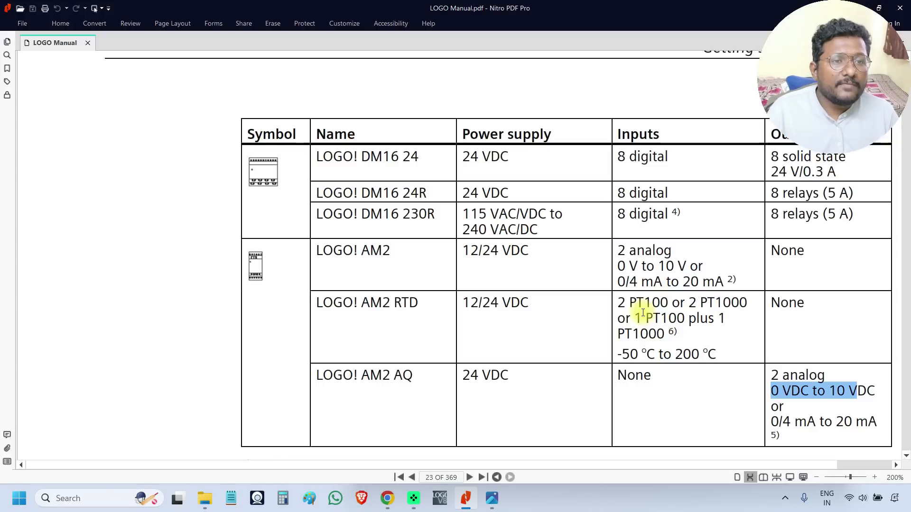
{"action": "scroll", "scroll_direction": "down", "scroll_amount": 3}
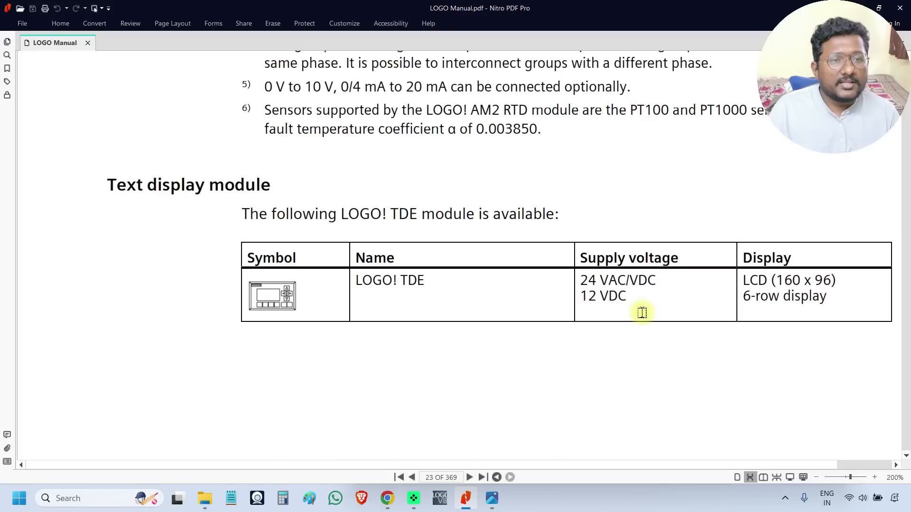